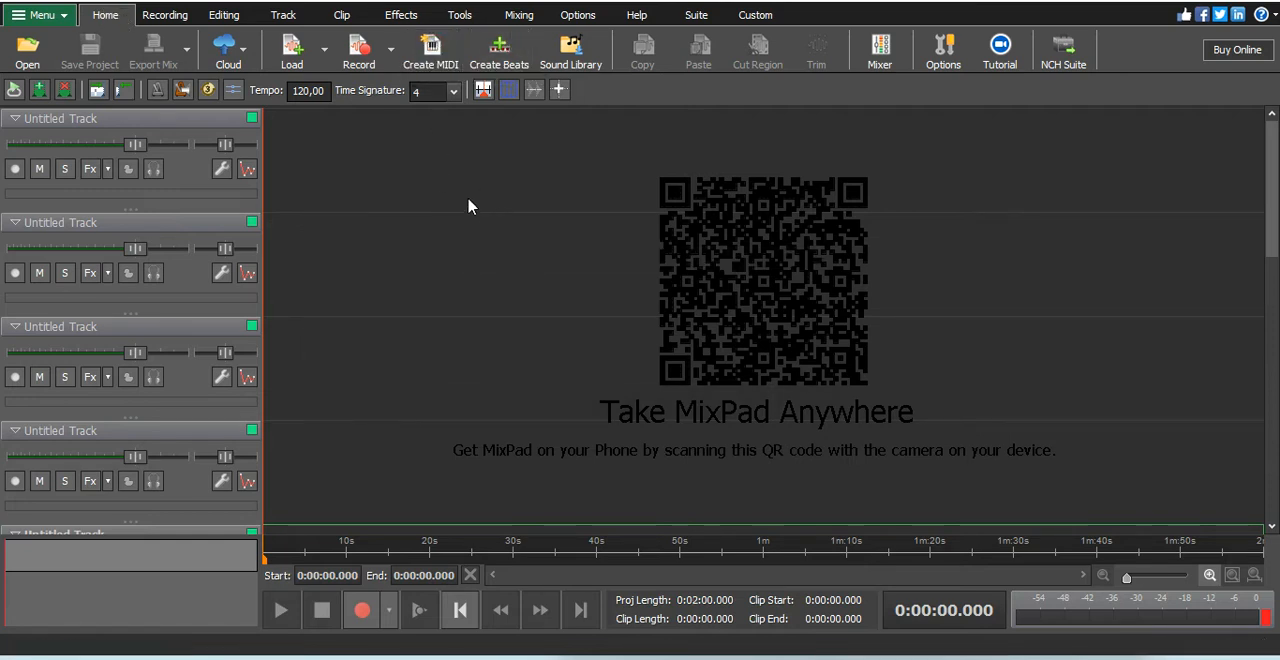
- Dismiss the mobile-app QR code promotion covering the project
{"action": "left_click", "coordinate": [430, 50]}
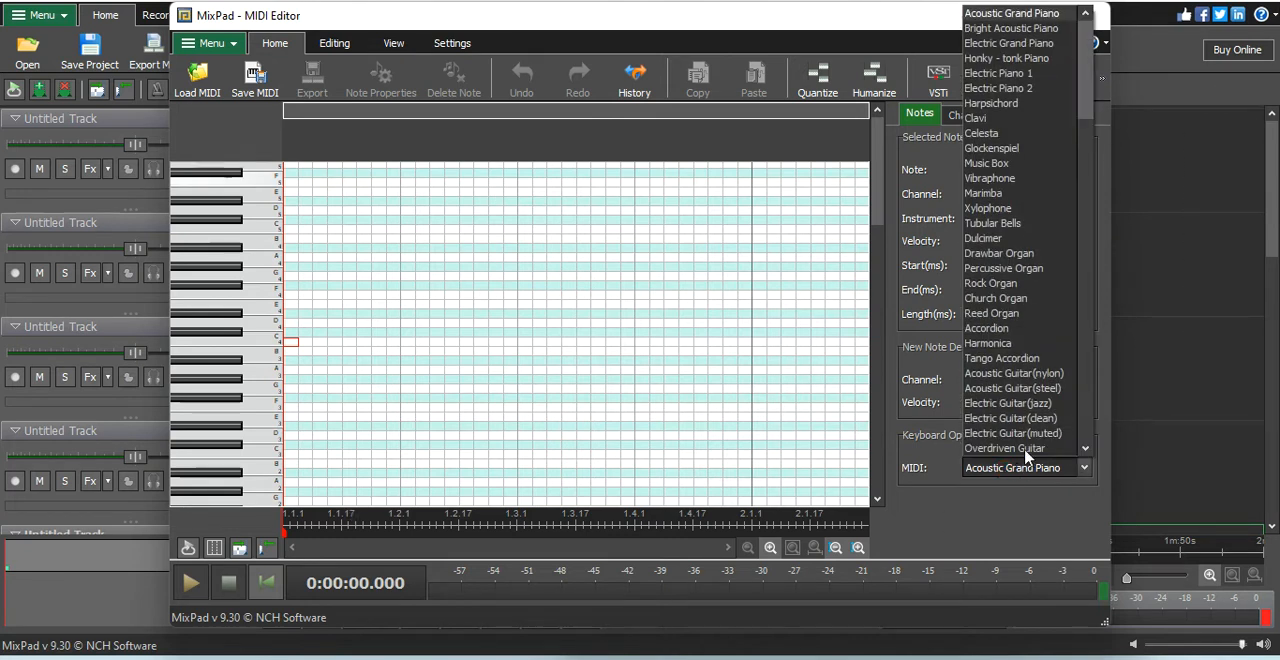
{"action": "scroll", "scroll_direction": "down", "scroll_amount": 3}
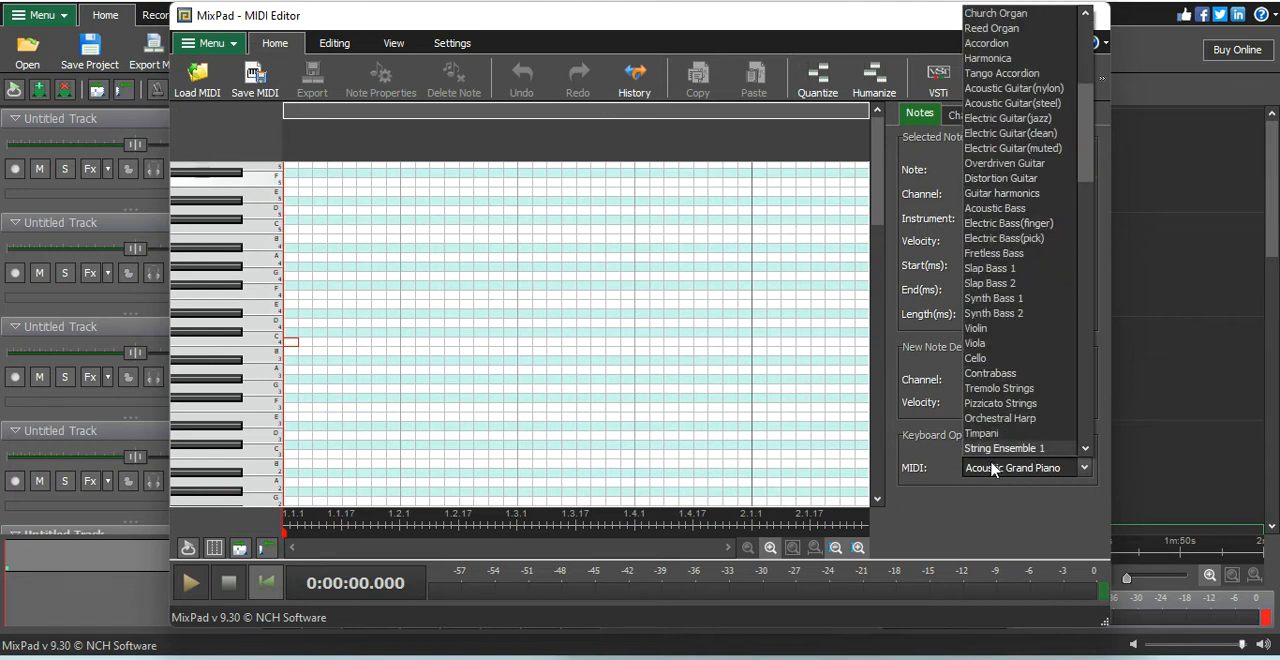
{"action": "scroll", "scroll_direction": "down", "scroll_amount": 3}
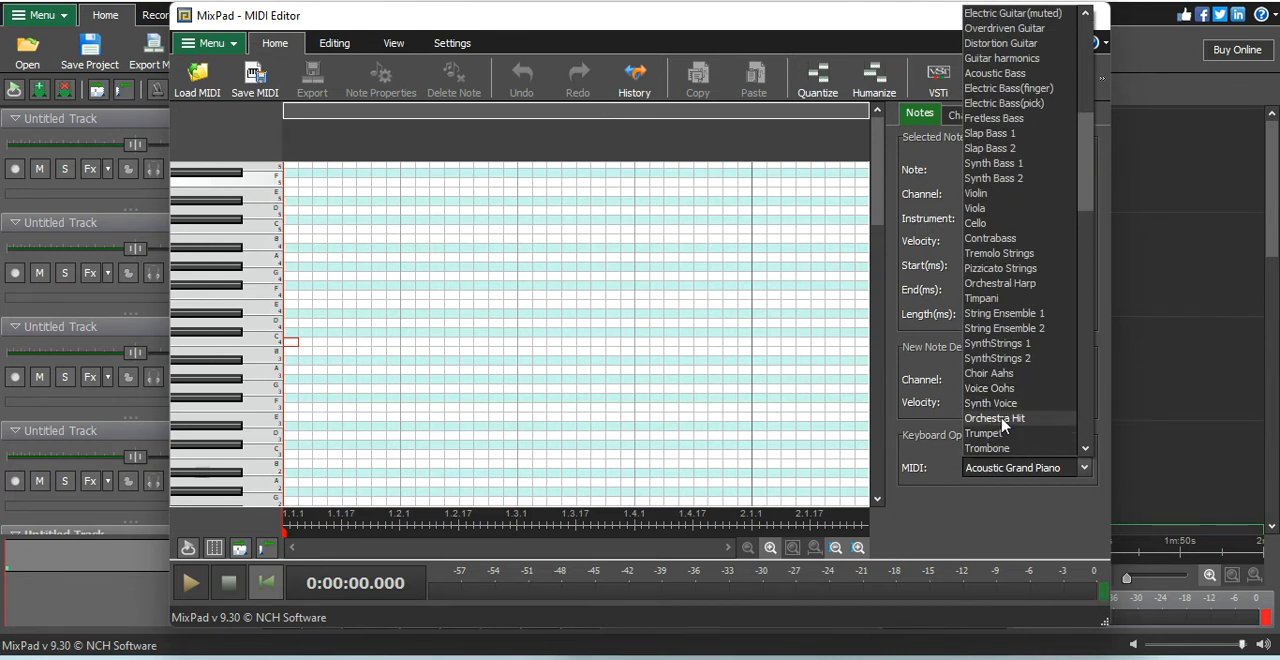
{"action": "scroll", "scroll_direction": "down", "scroll_amount": 3}
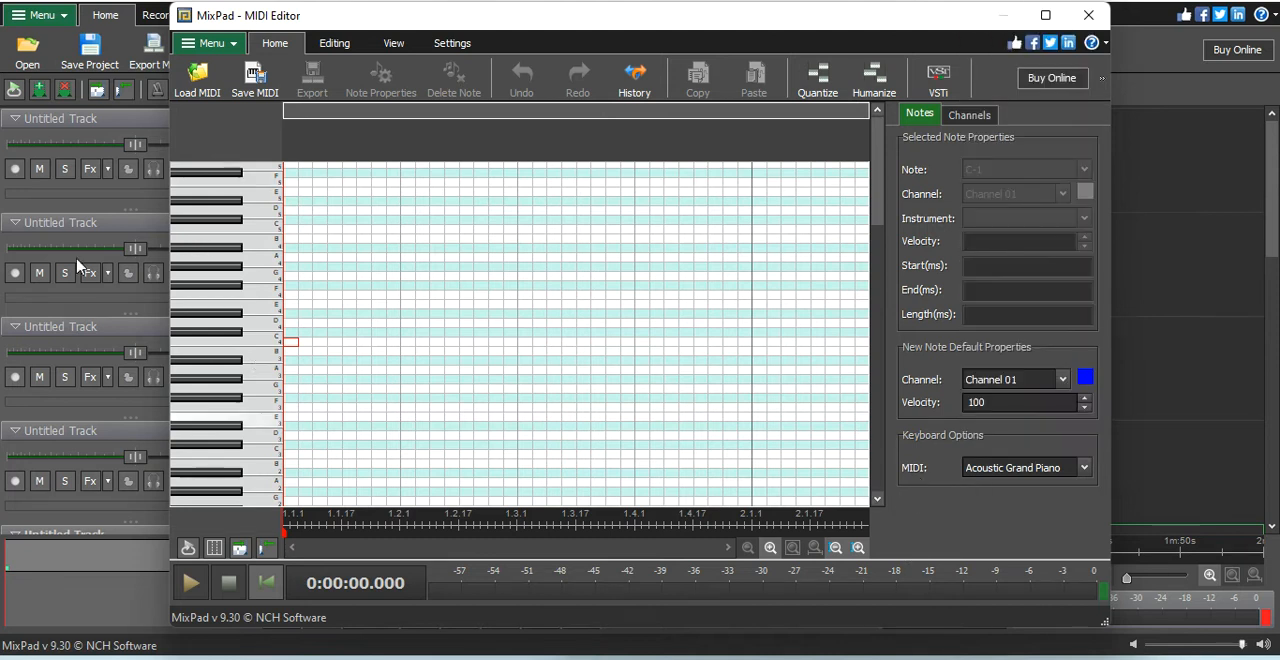
{"action": "mouse_move", "coordinate": [190, 450]}
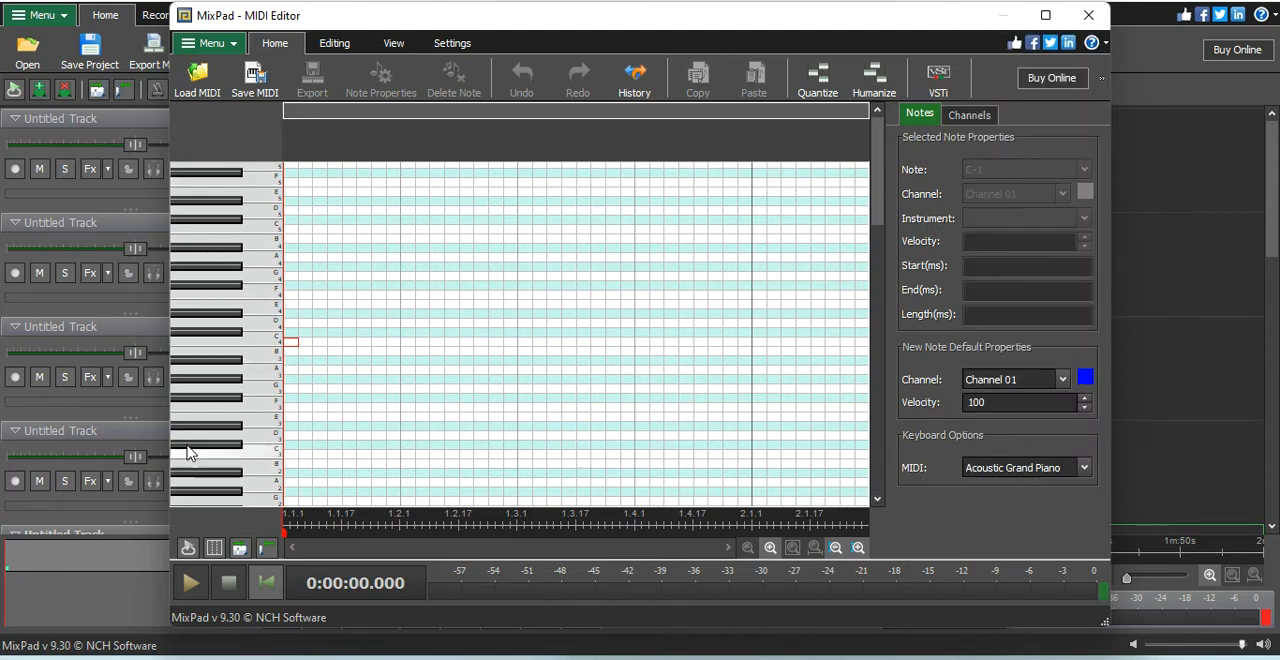
{"action": "mouse_move", "coordinate": [324, 440]}
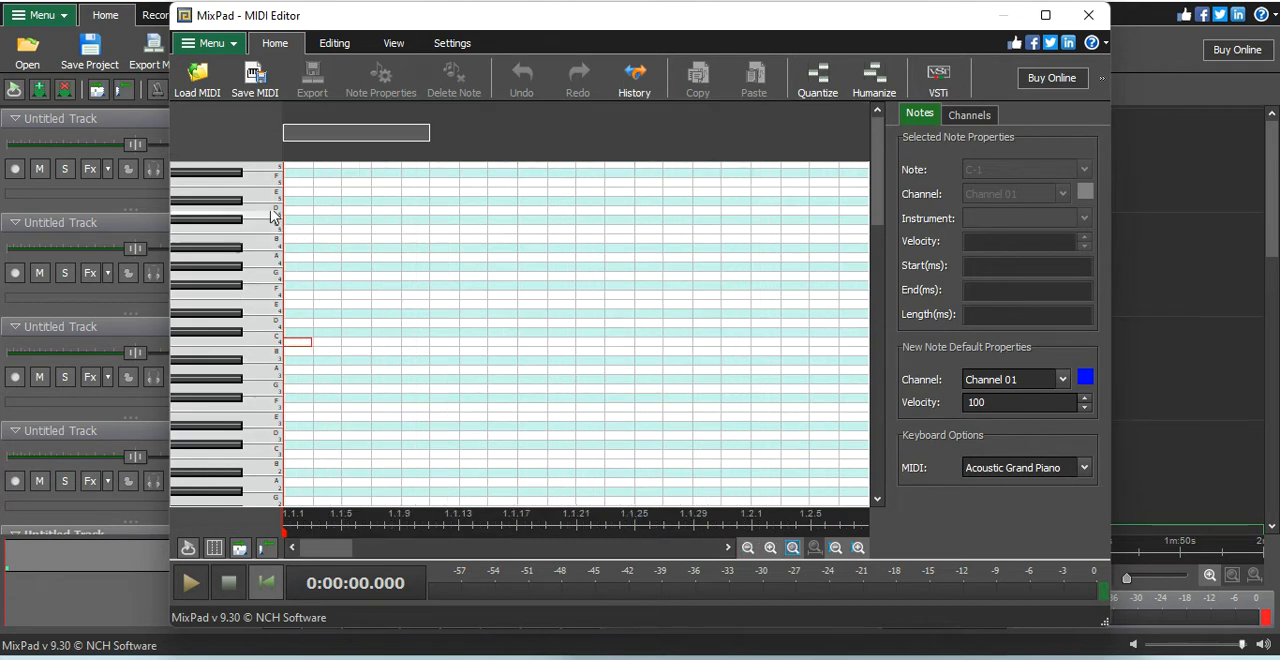
{"action": "left_click", "coordinate": [290, 370]}
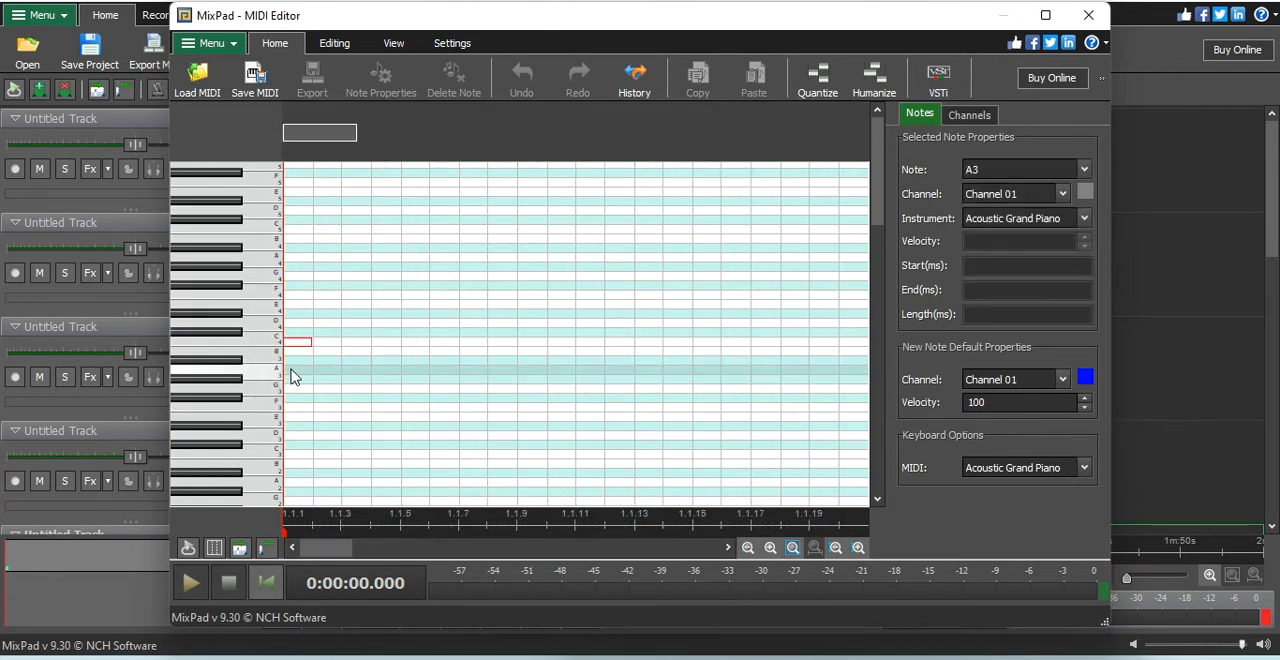
{"action": "left_click", "coordinate": [298, 370]}
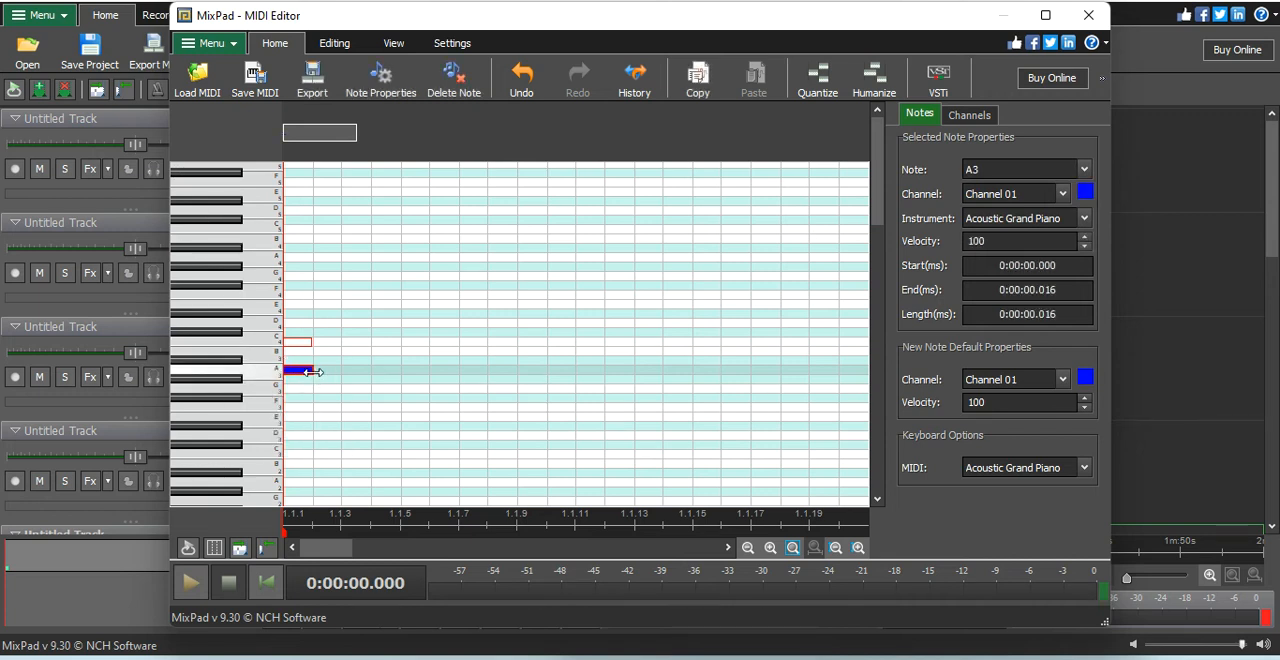
{"action": "left_click_drag", "start_coordinate": [312, 372], "coordinate": [484, 372]}
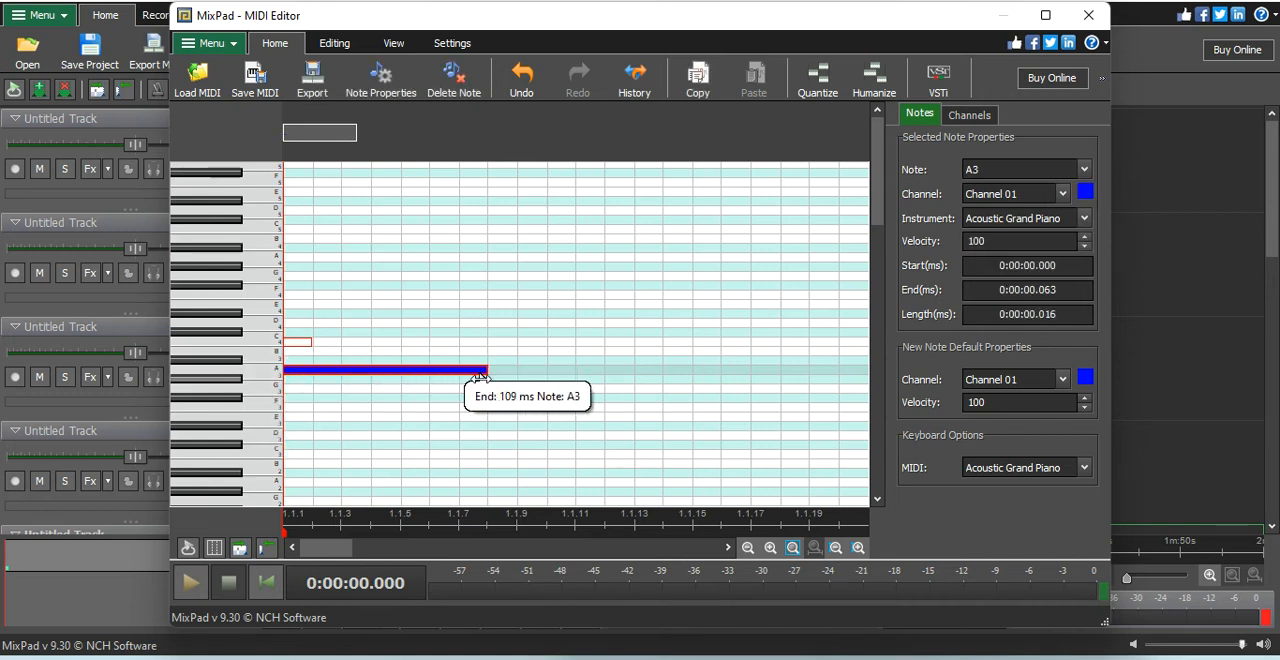
{"action": "left_click_drag", "start_coordinate": [480, 372], "coordinate": [464, 372]}
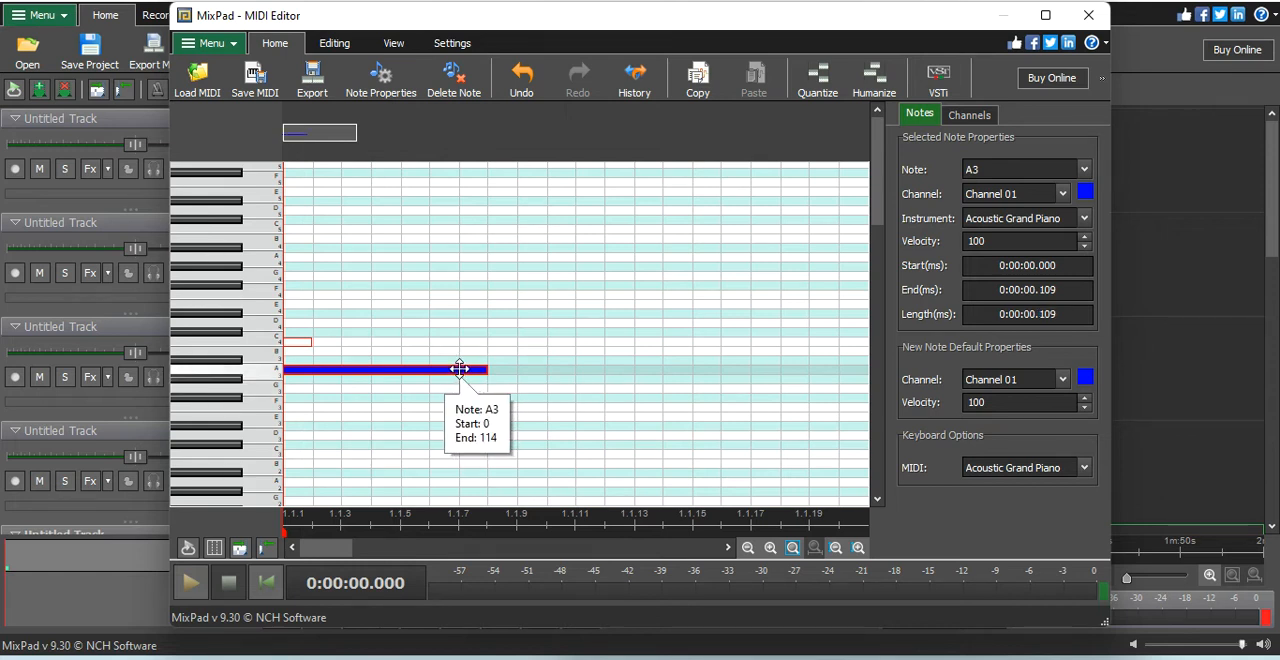
{"action": "mouse_move", "coordinate": [404, 196]}
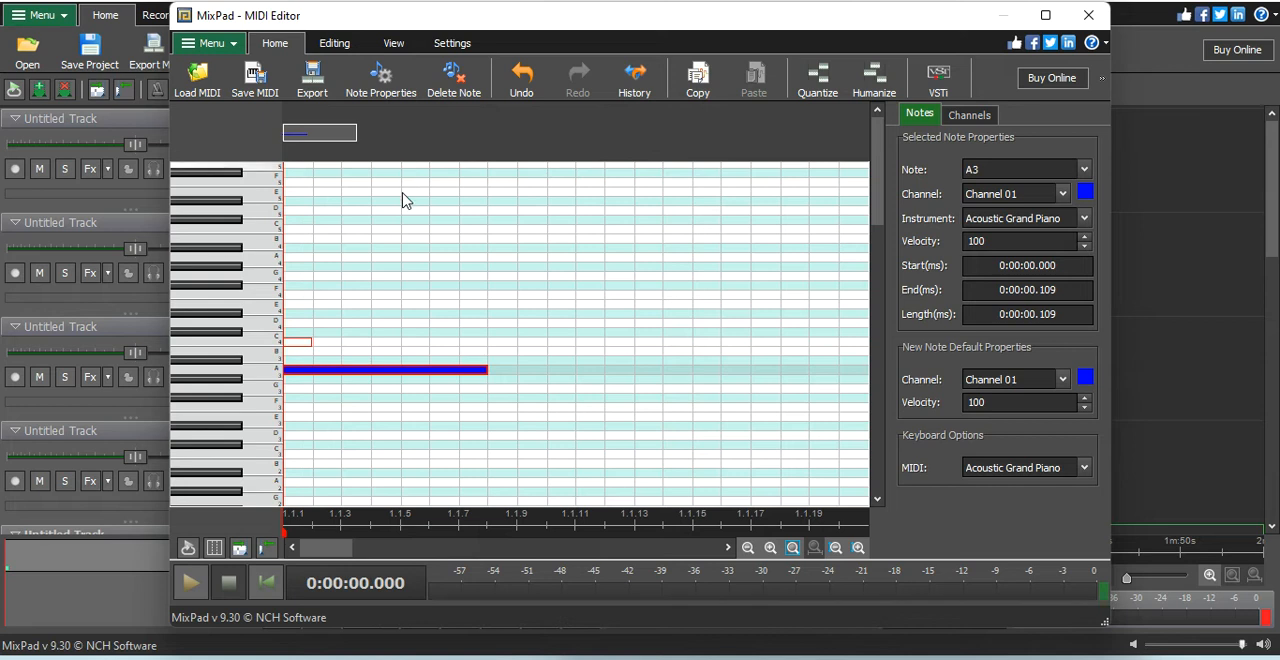
{"action": "left_click", "coordinate": [620, 356]}
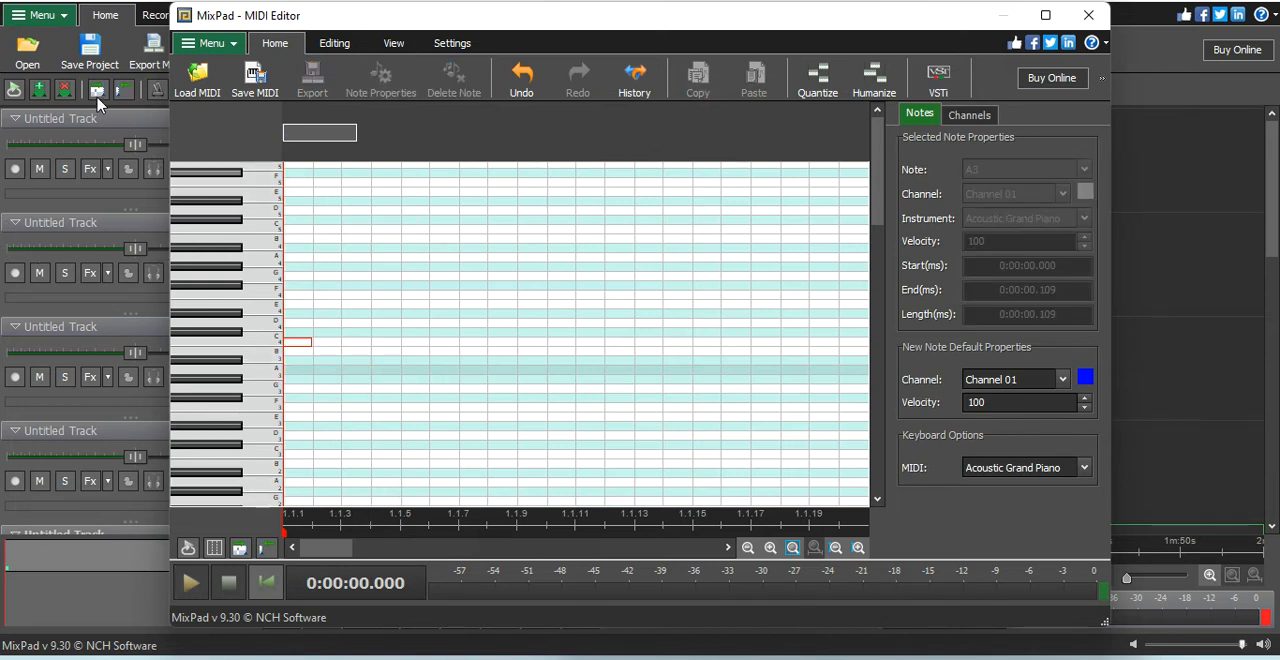
{"action": "left_click", "coordinate": [196, 78]}
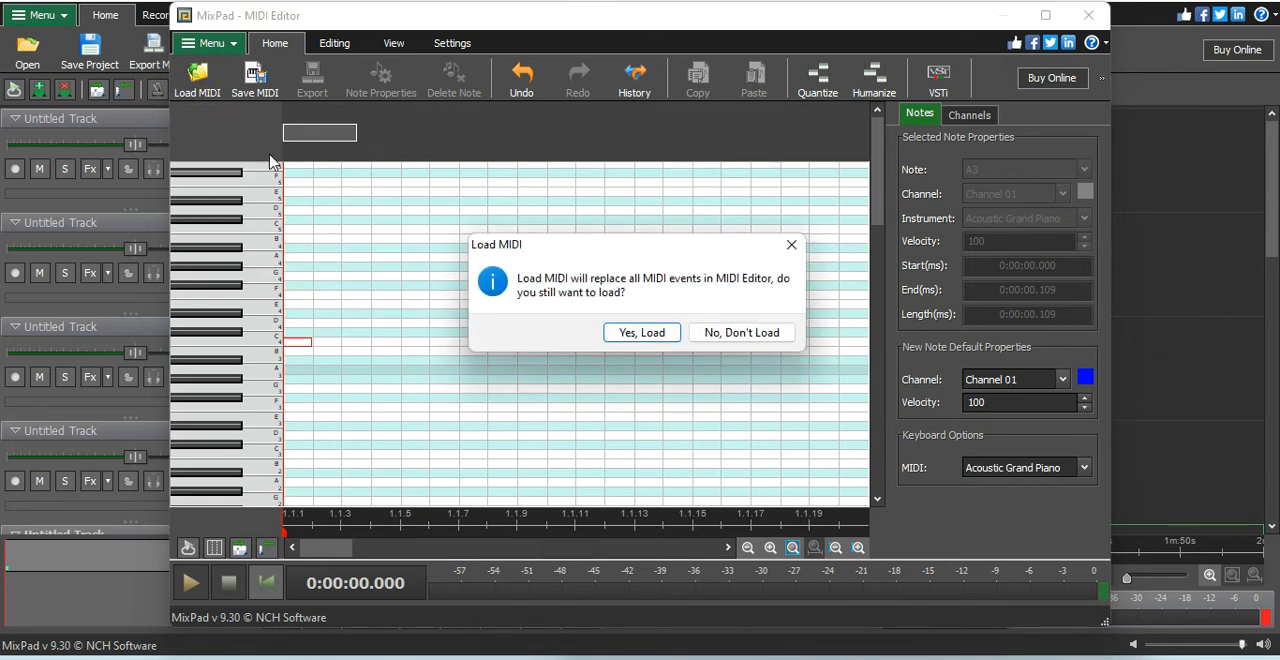
{"action": "mouse_move", "coordinate": [742, 332]}
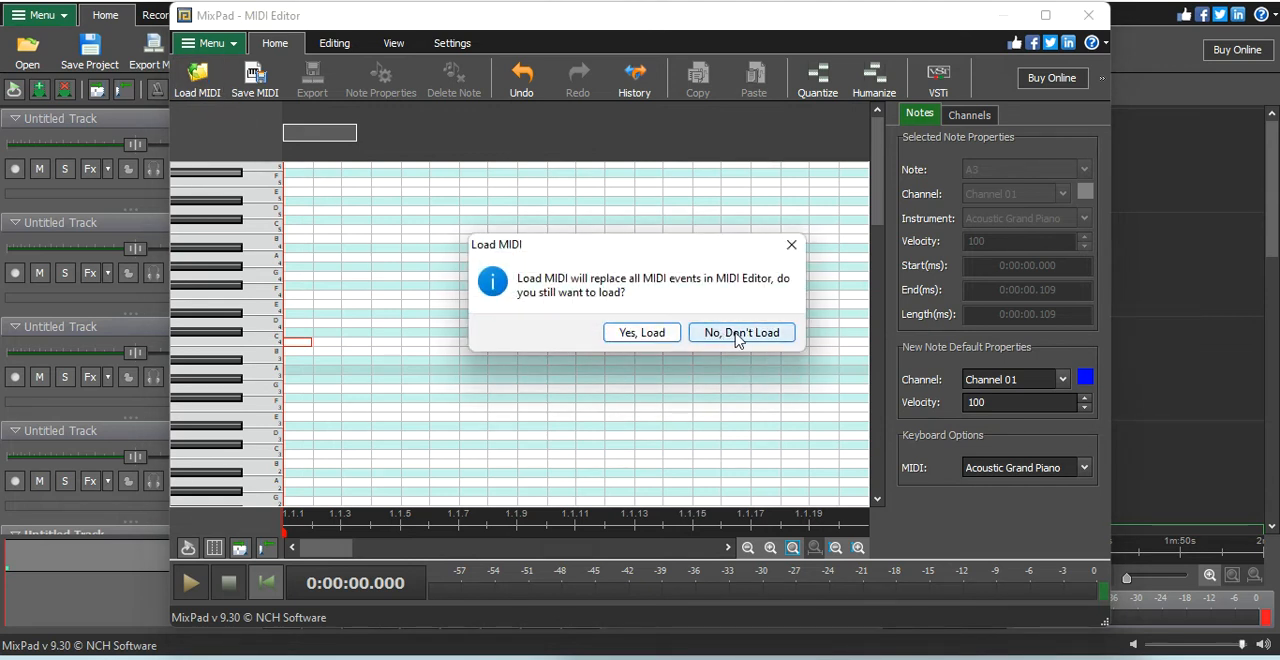
{"action": "left_click", "coordinate": [740, 332]}
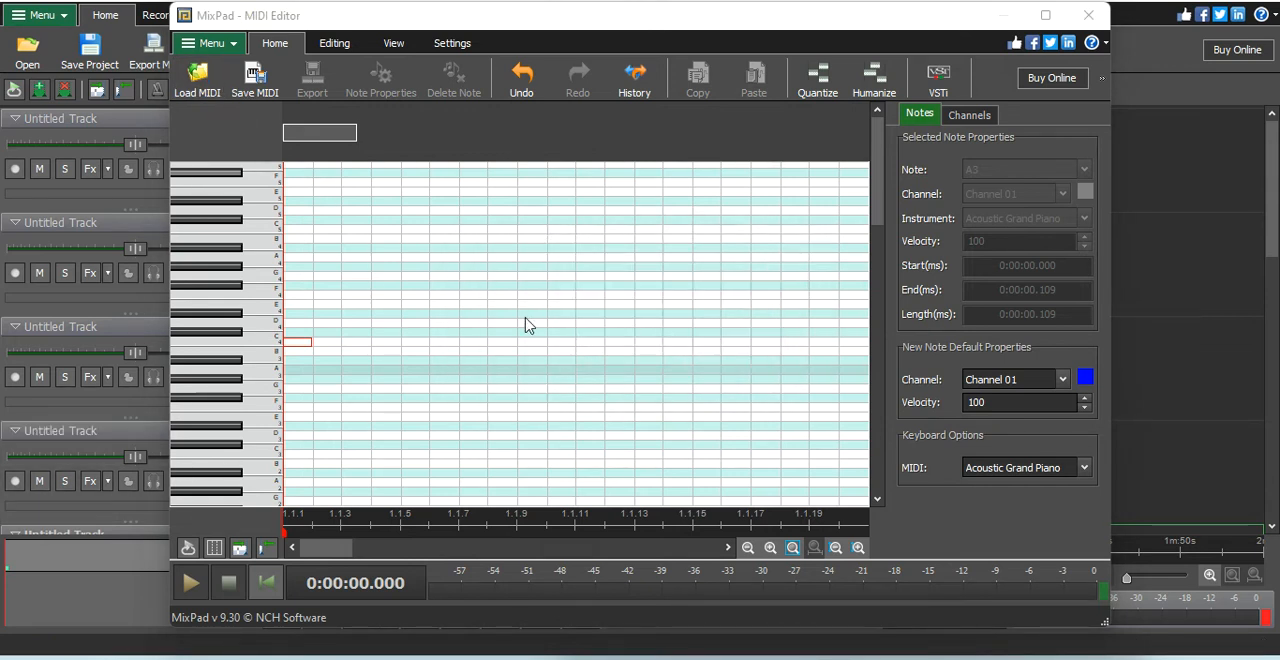
- Load the C Min MIDI file from Documents > Cymatics Packs > Cymatics - Python Free MIDI Pack
{"action": "left_click", "coordinate": [196, 80]}
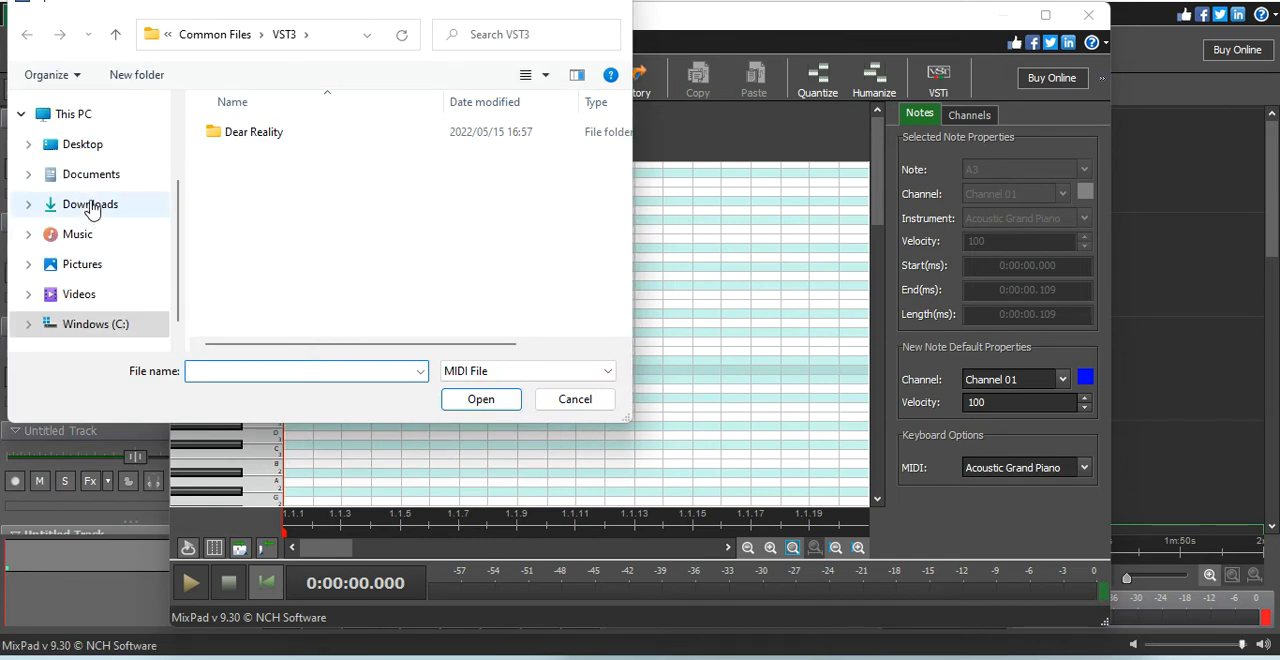
{"action": "left_click", "coordinate": [90, 174]}
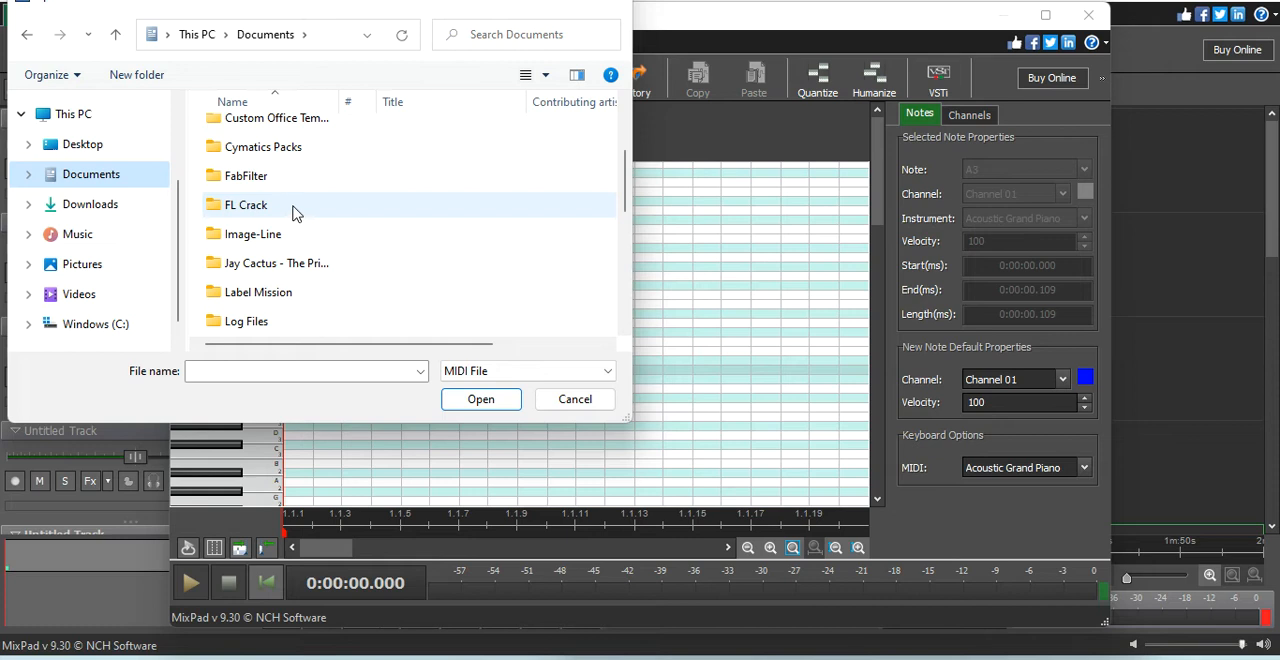
{"action": "double_click", "coordinate": [264, 146]}
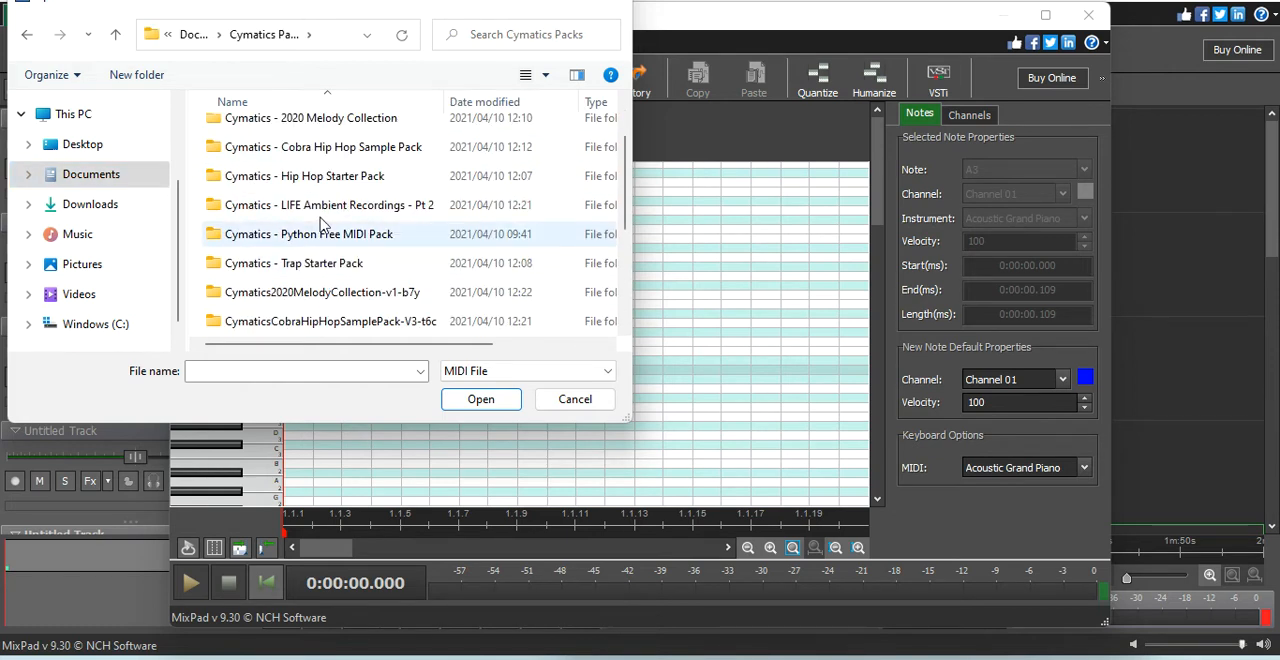
{"action": "left_click", "coordinate": [328, 204]}
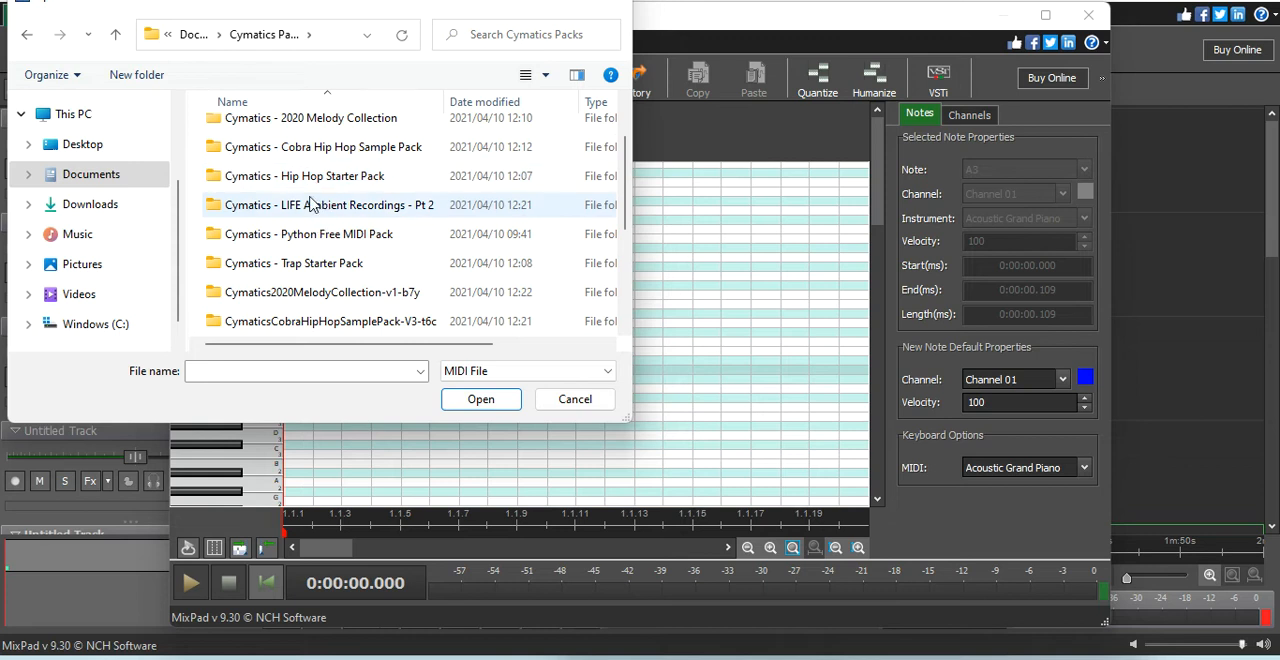
{"action": "double_click", "coordinate": [308, 232]}
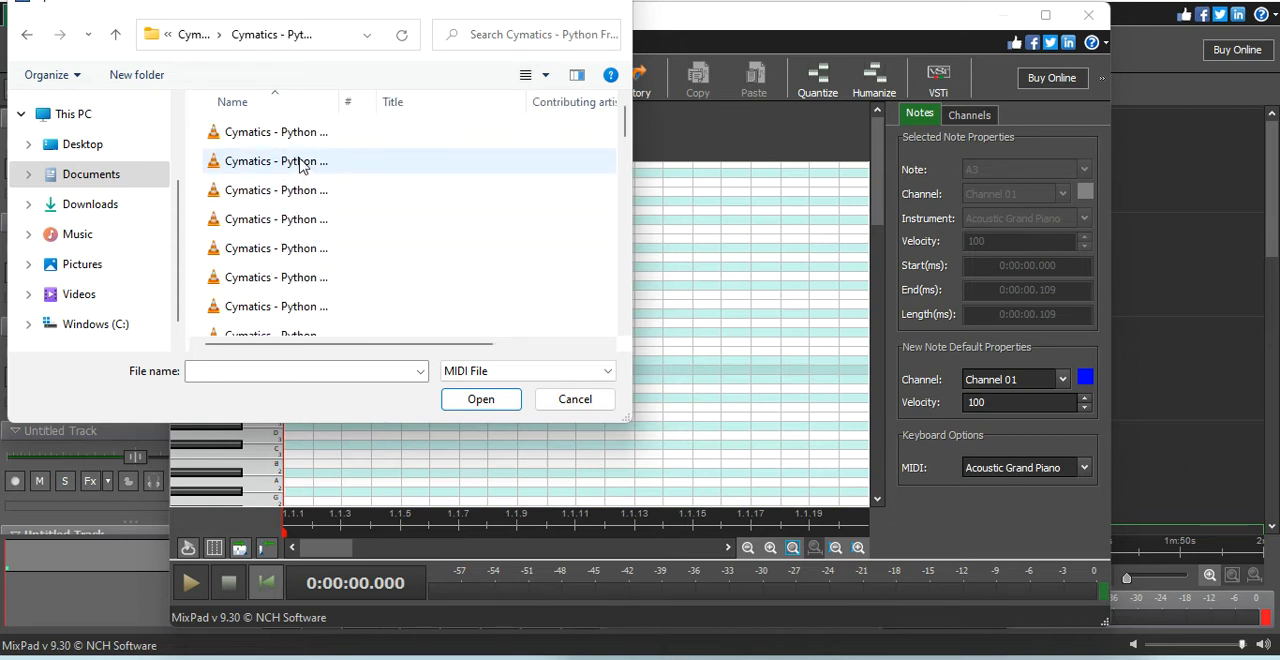
{"action": "left_click", "coordinate": [276, 132]}
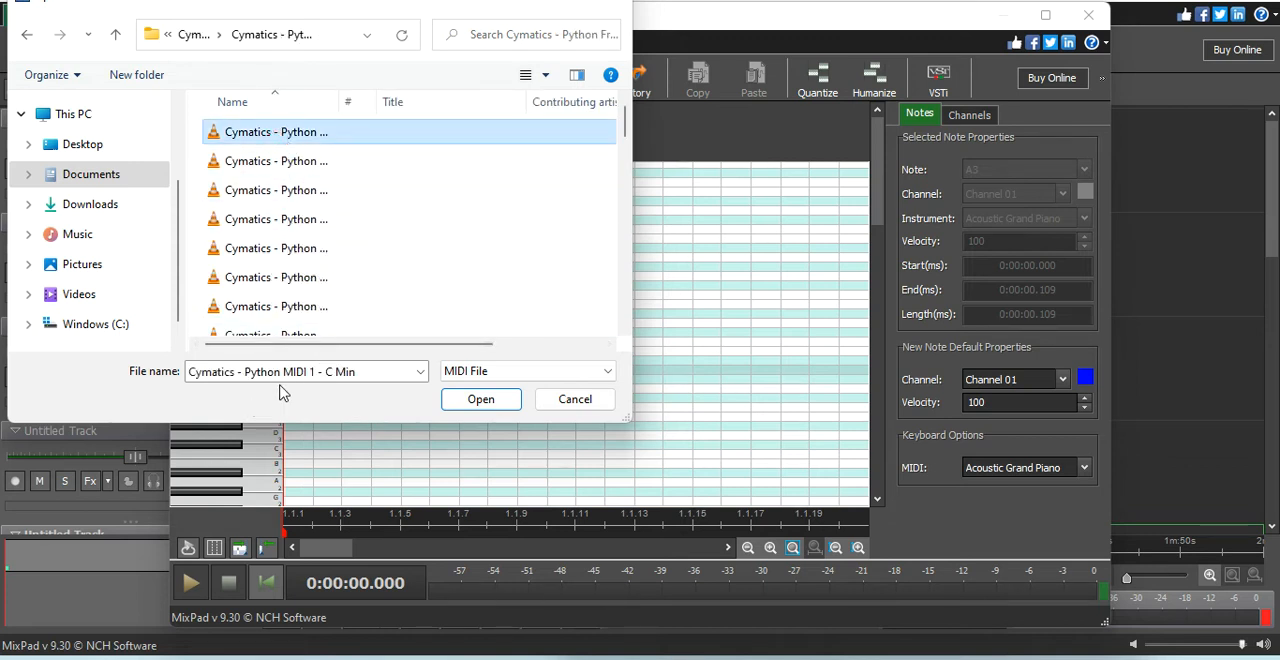
{"action": "left_click", "coordinate": [480, 398]}
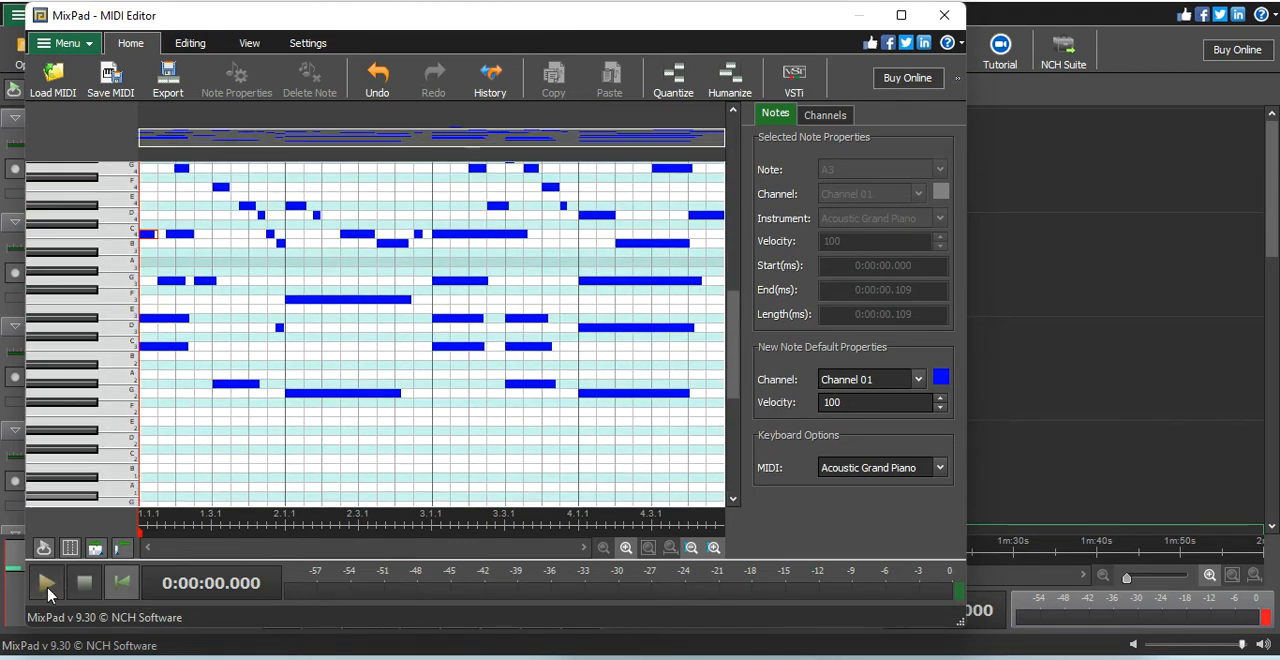
{"action": "left_click", "coordinate": [46, 582]}
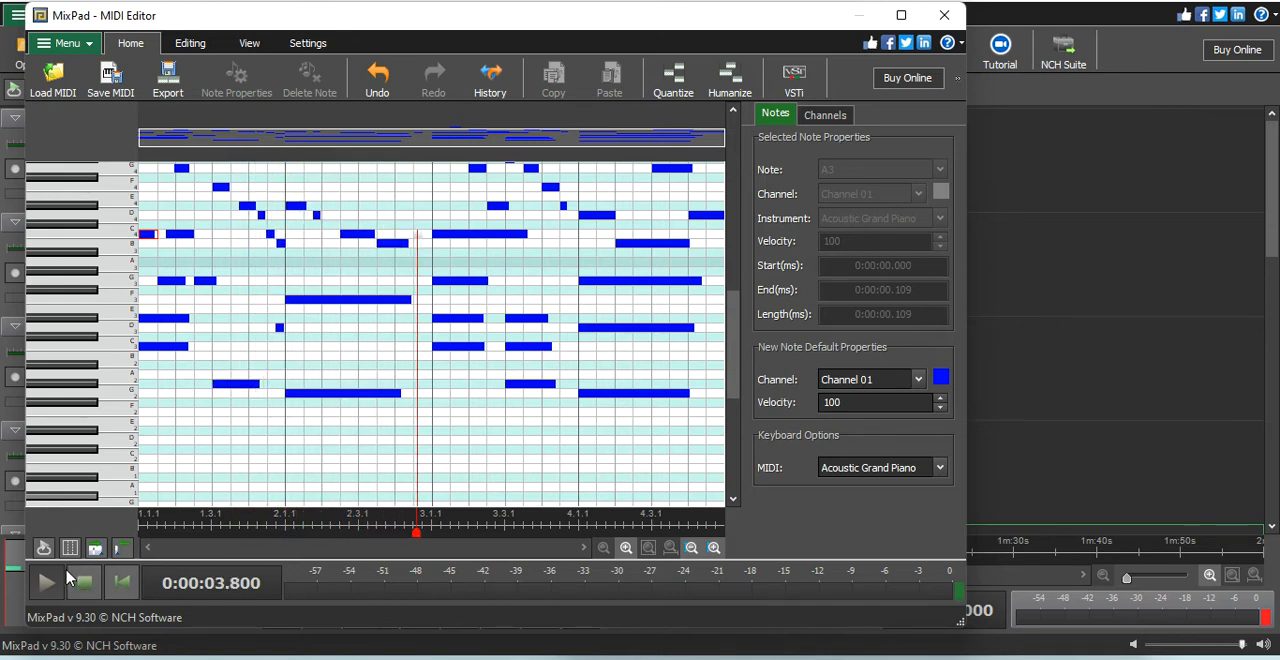
{"action": "left_click", "coordinate": [46, 584]}
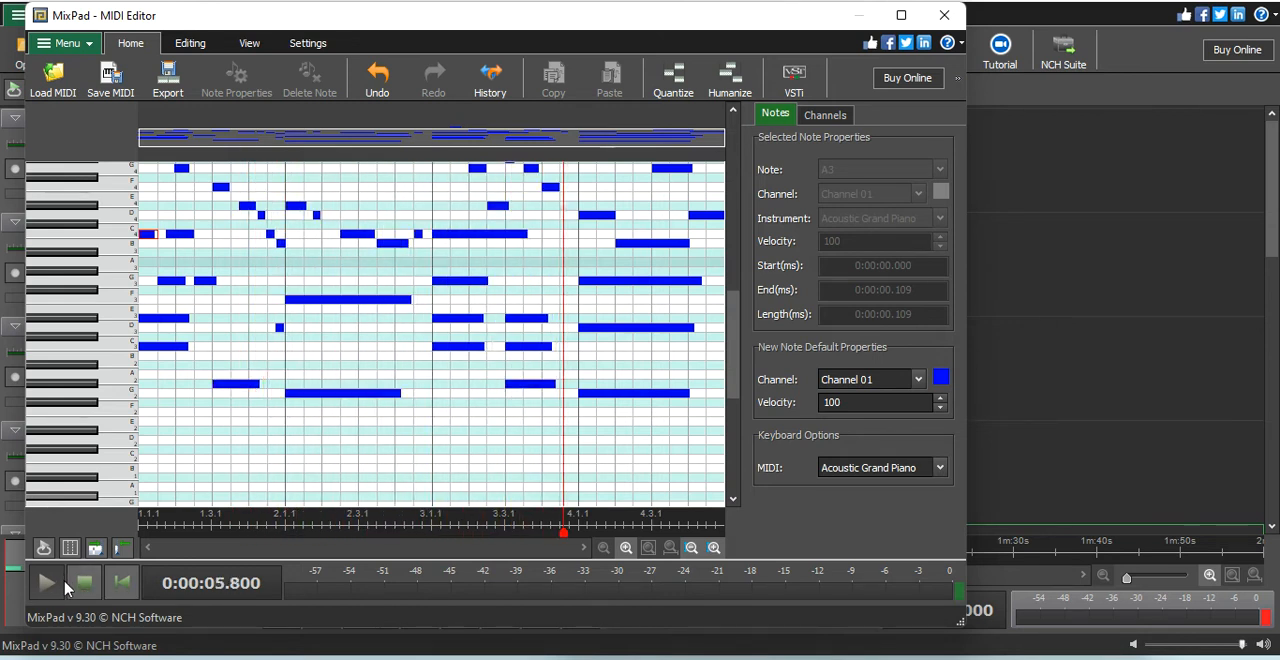
{"action": "left_click", "coordinate": [48, 582]}
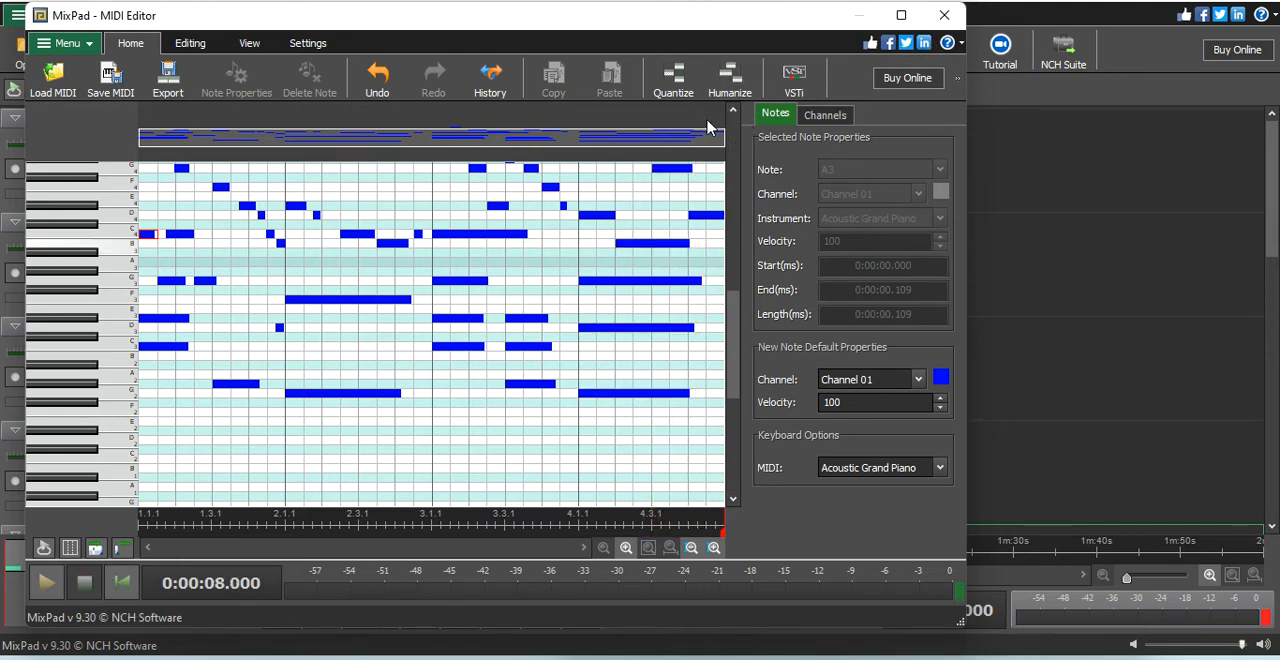
{"action": "mouse_move", "coordinate": [648, 224]}
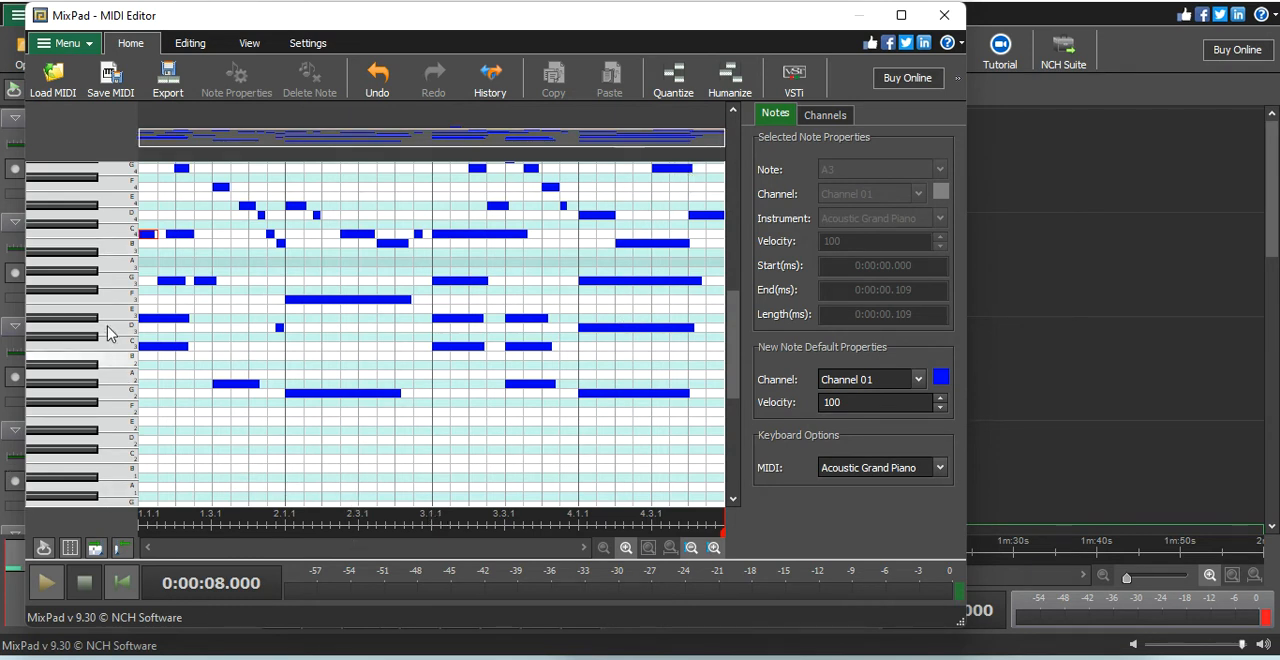
{"action": "mouse_move", "coordinate": [68, 616]}
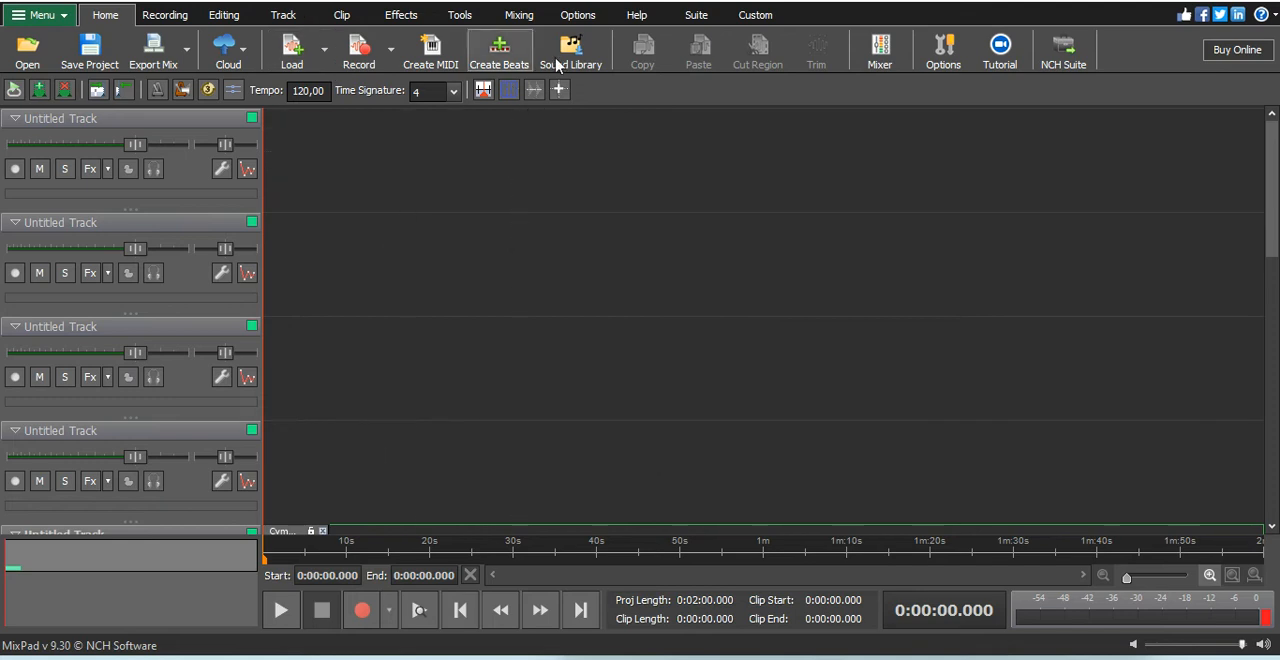
{"action": "mouse_move", "coordinate": [500, 50]}
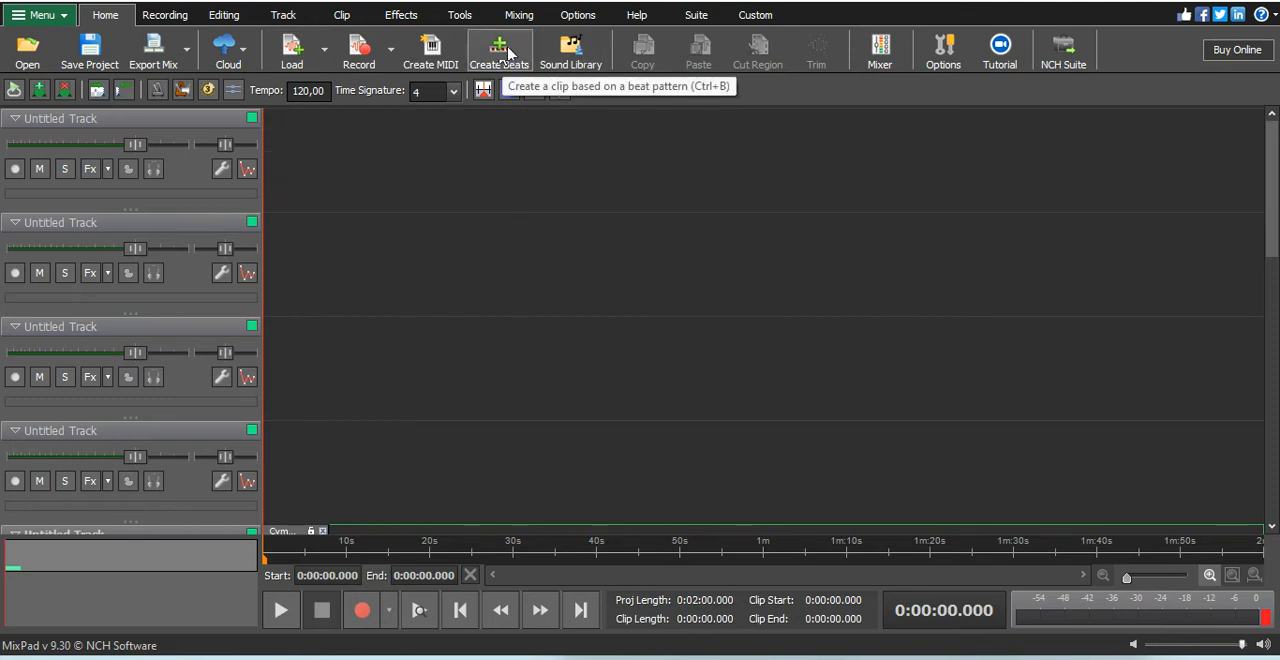
{"action": "mouse_move", "coordinate": [432, 50]}
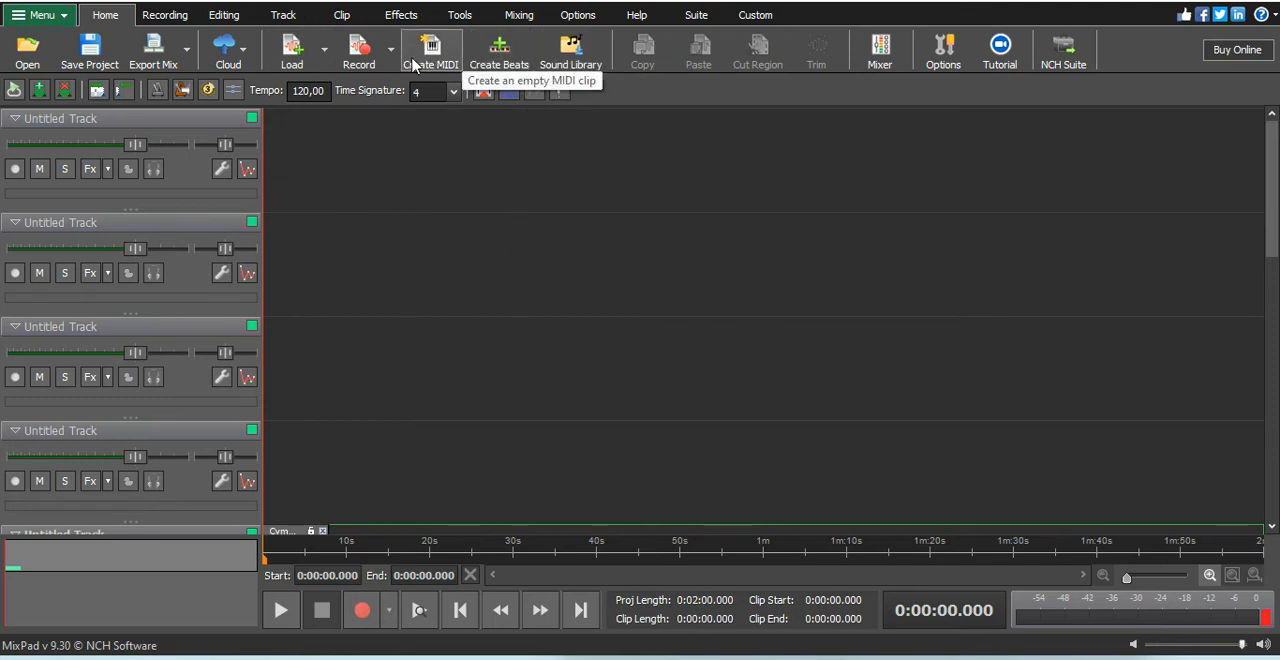
{"action": "mouse_move", "coordinate": [492, 232]}
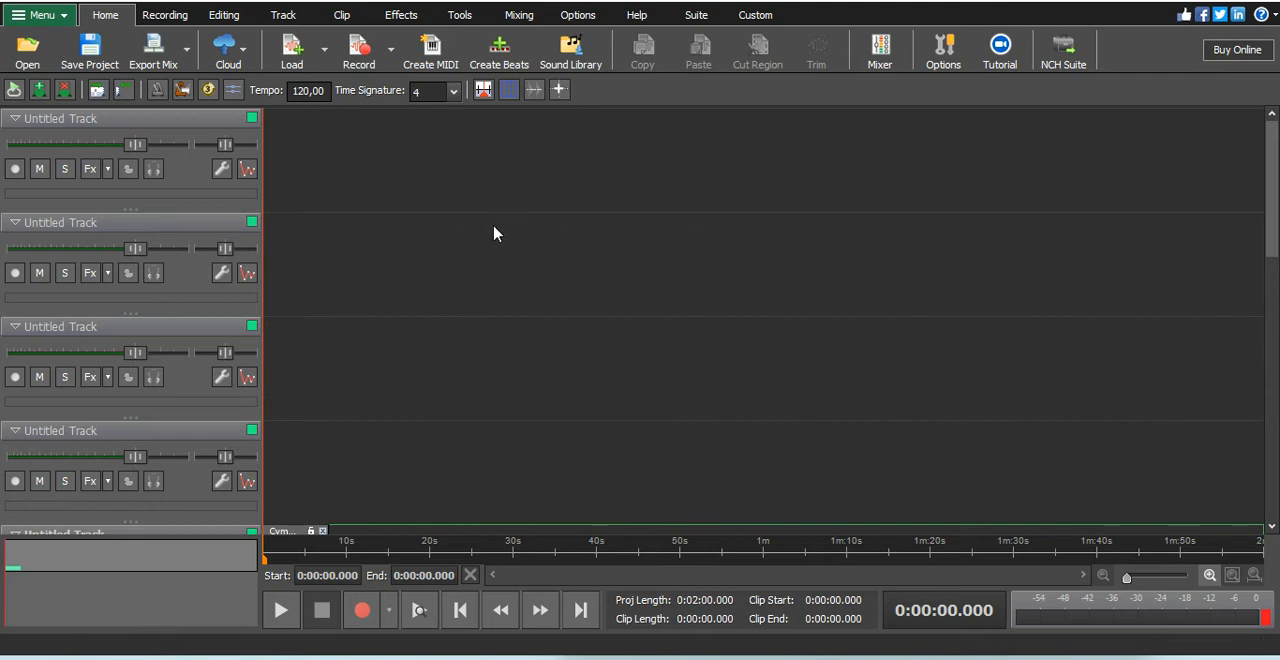
{"action": "mouse_move", "coordinate": [500, 244]}
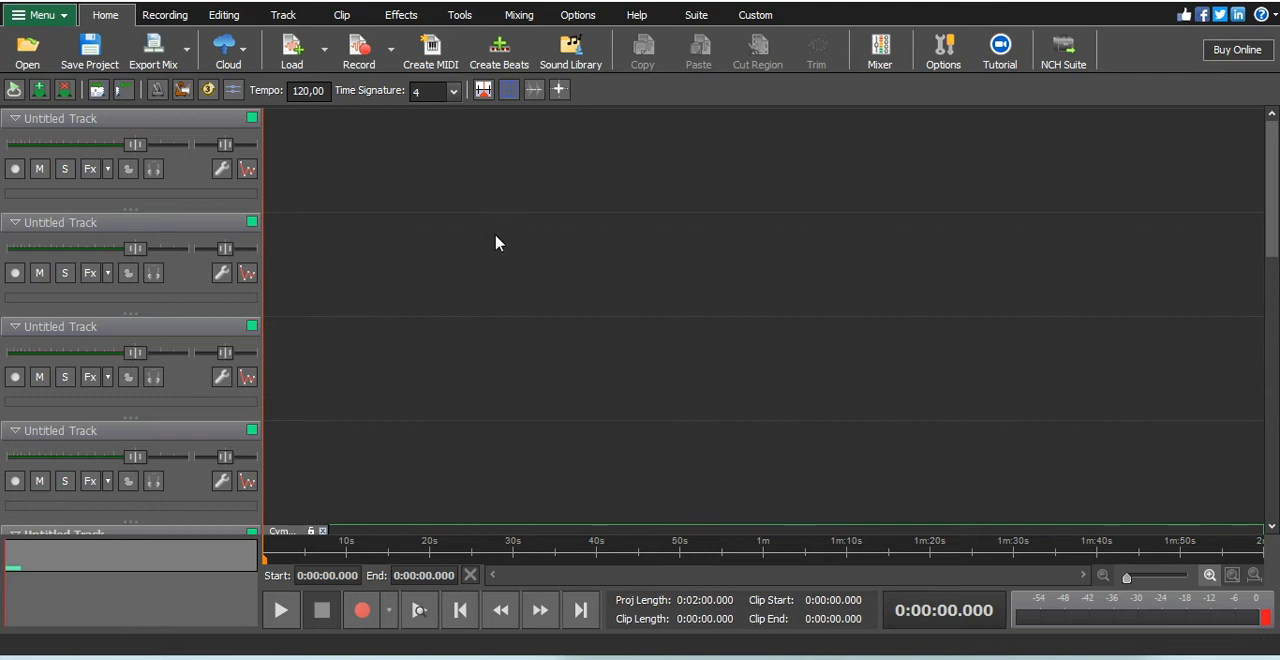
- Close the MIDI Editor window to return to the main project
{"action": "left_click", "coordinate": [432, 50]}
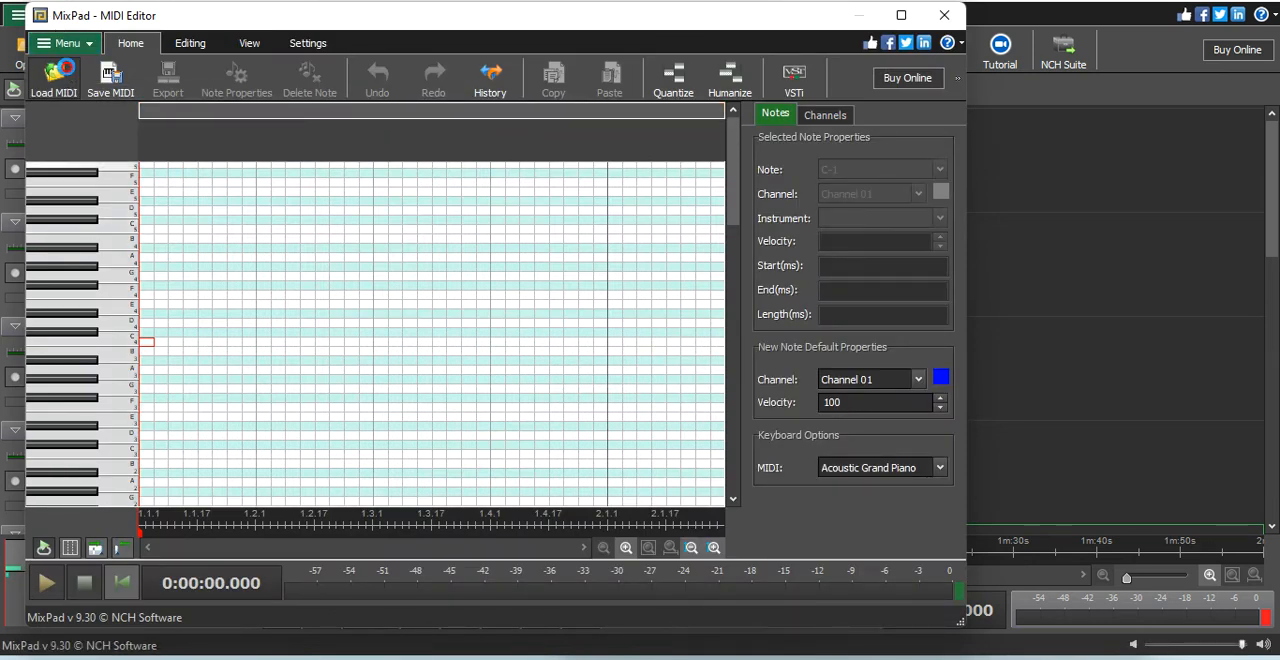
- Reload the Cymatics C Min MIDI file, replacing the current MIDI events
{"action": "left_click", "coordinate": [52, 78]}
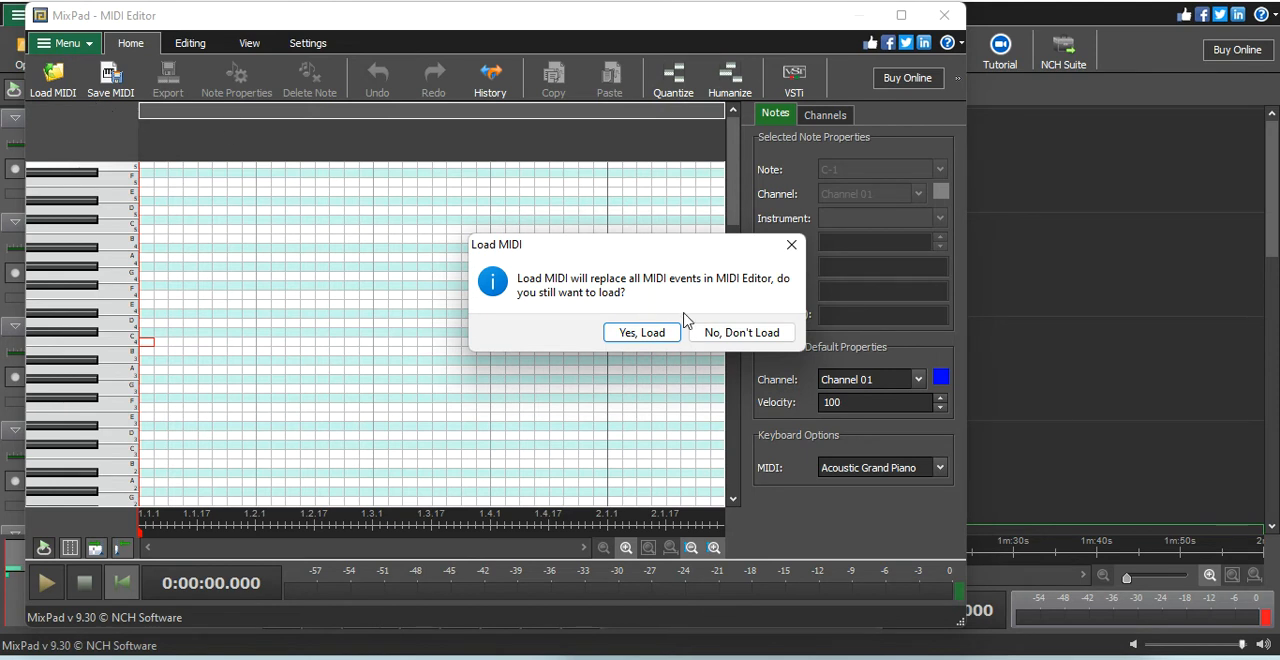
{"action": "left_click", "coordinate": [640, 332]}
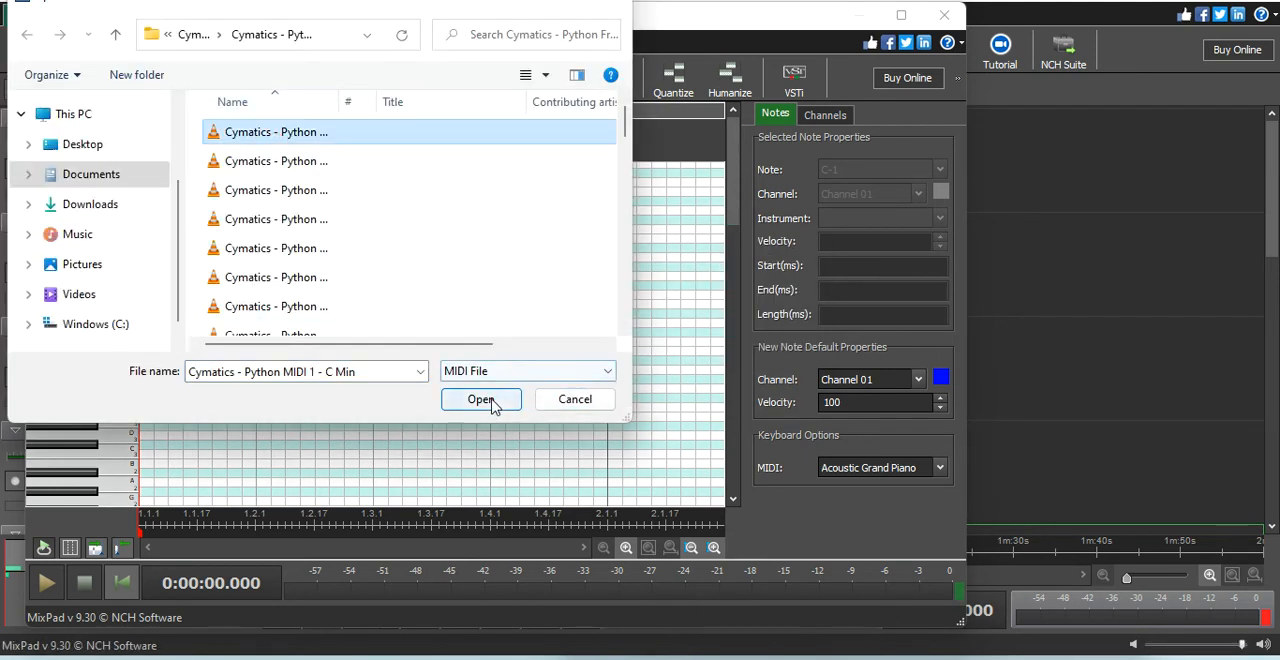
{"action": "left_click", "coordinate": [480, 398]}
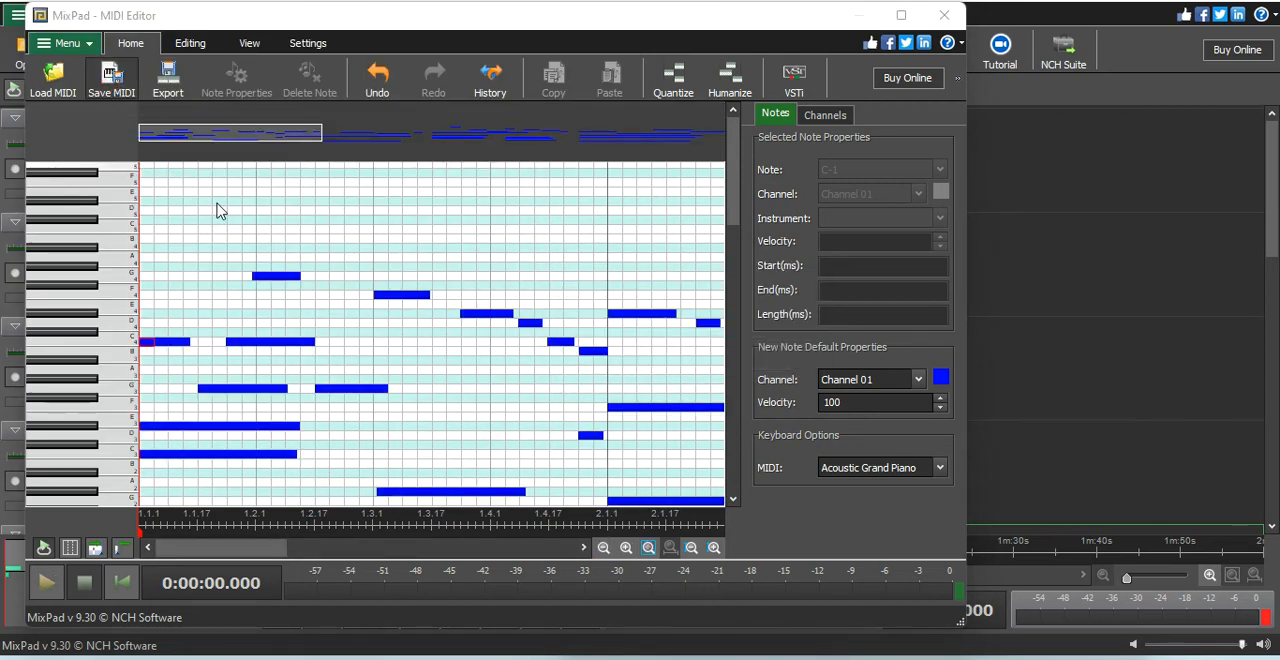
- Back out of saving the melody as a MIDI file
{"action": "left_click", "coordinate": [112, 78]}
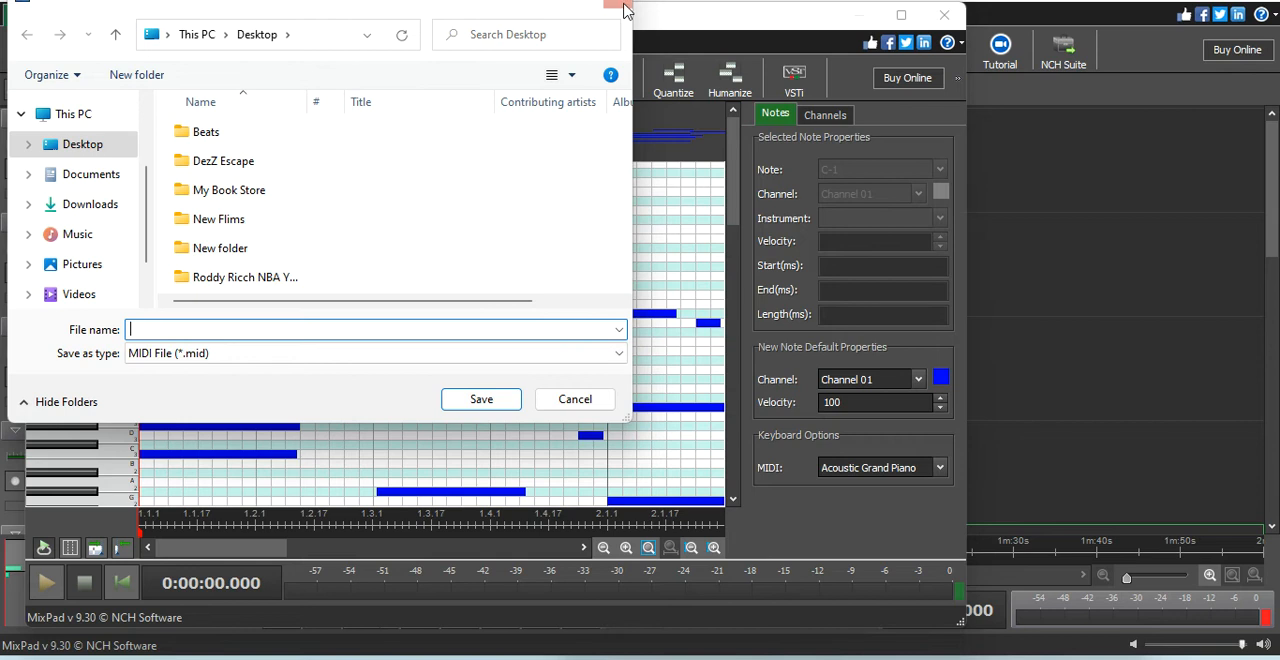
{"action": "left_click", "coordinate": [574, 398]}
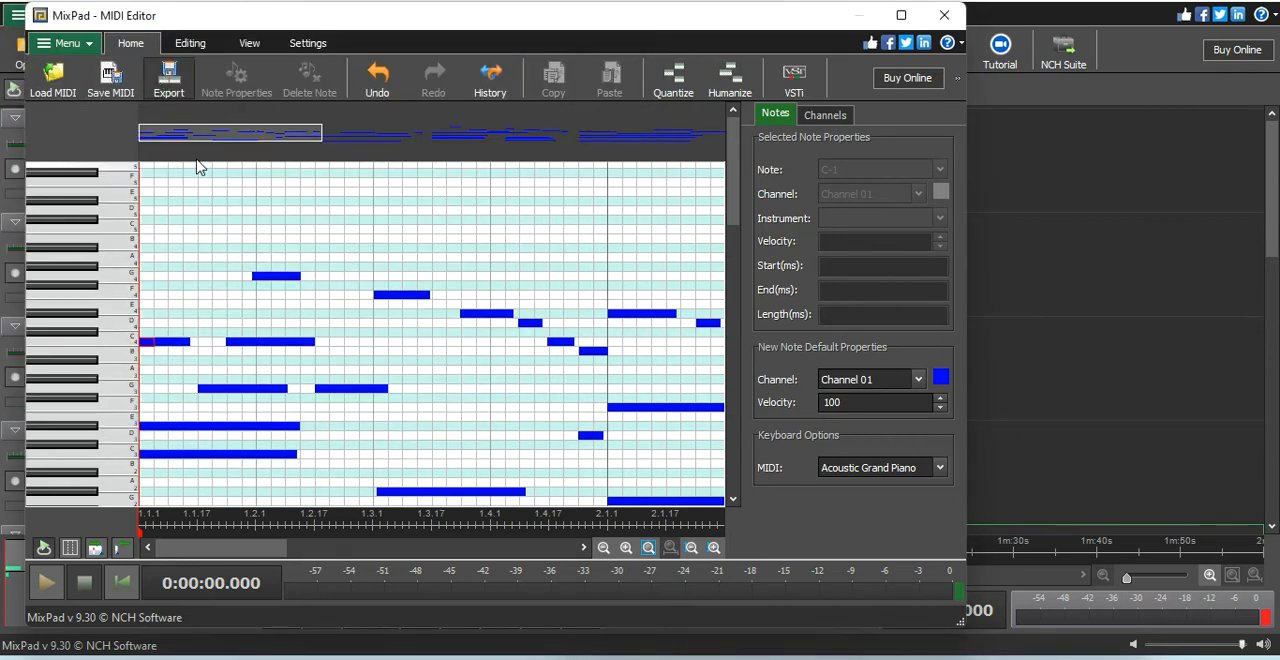
- Export the melody as a Wave file named 'Fallin g' into the Roddy Ricch Desktop folder
{"action": "left_click", "coordinate": [168, 78]}
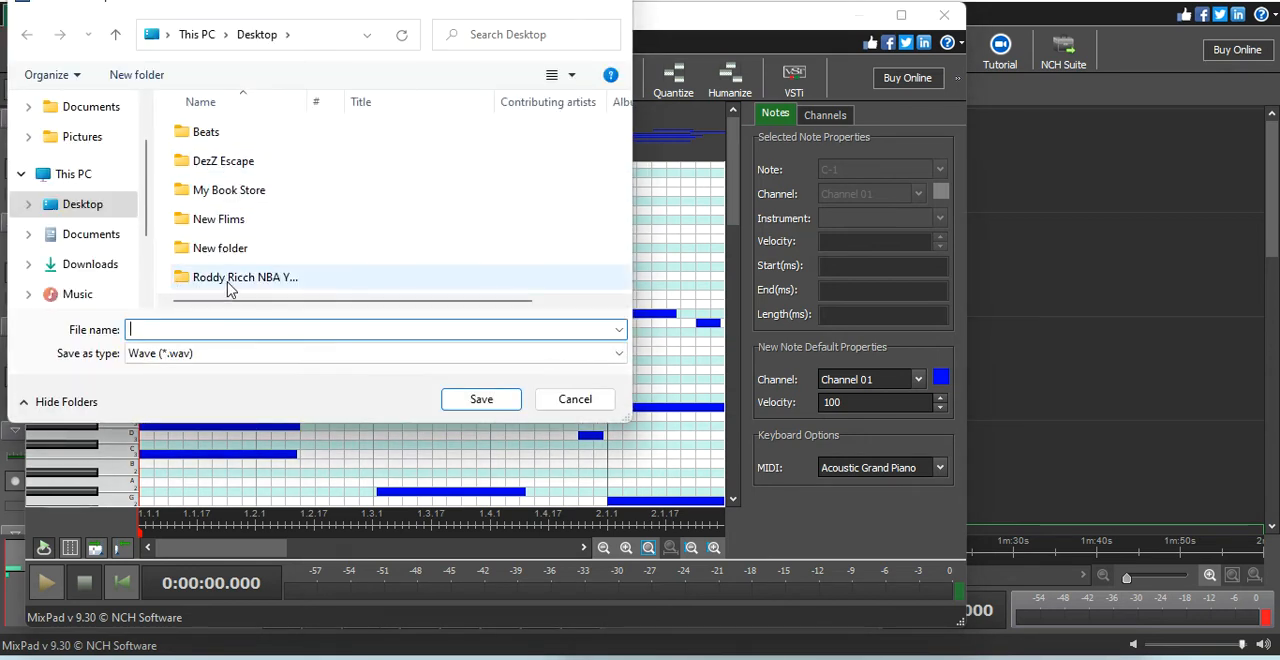
{"action": "left_click", "coordinate": [244, 276]}
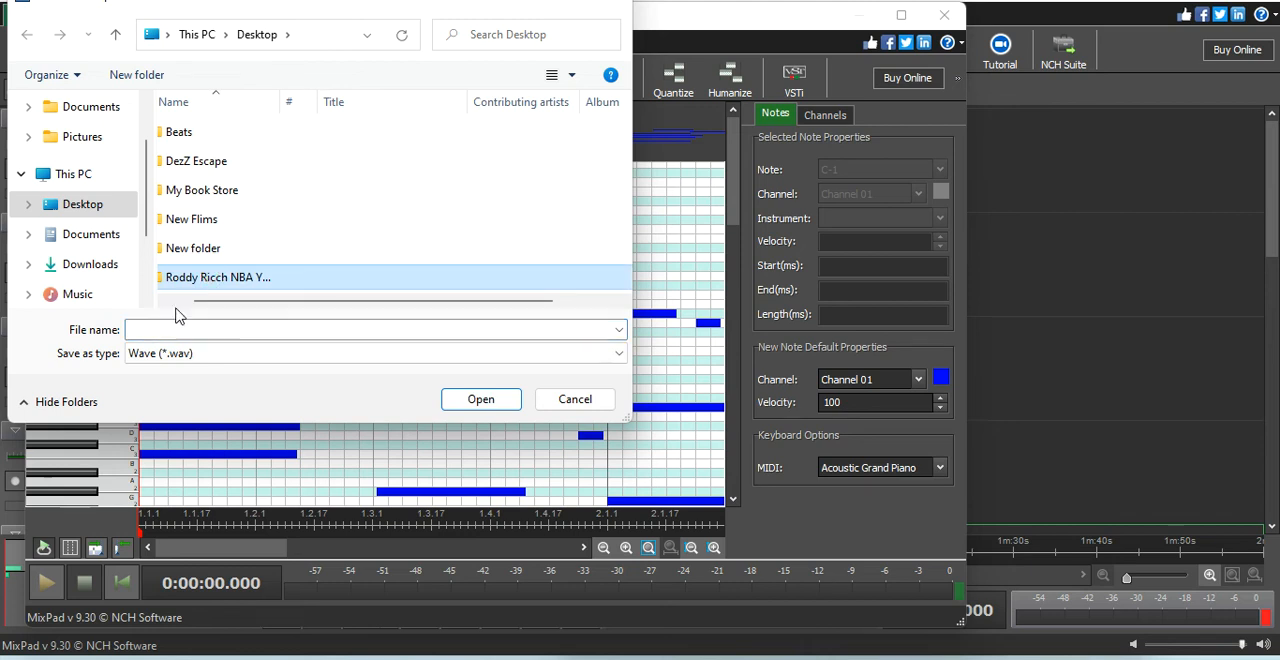
{"action": "double_click", "coordinate": [216, 276]}
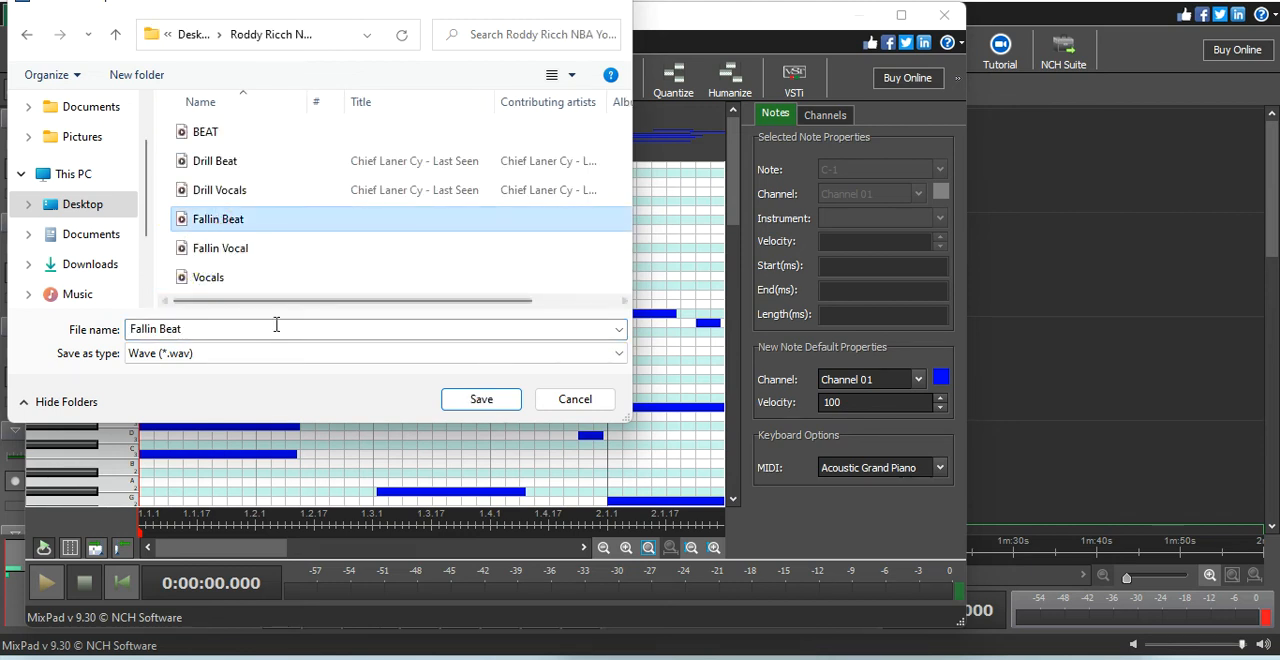
{"action": "type", "text": "Fallin g"}
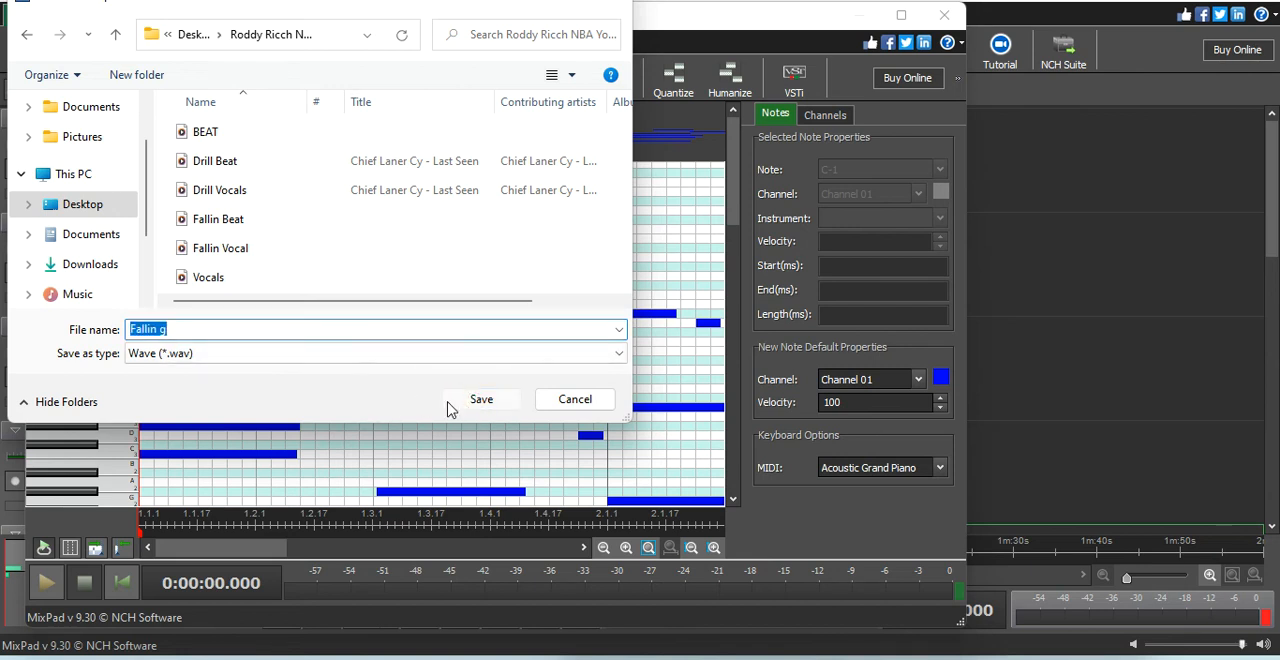
{"action": "left_click", "coordinate": [480, 398]}
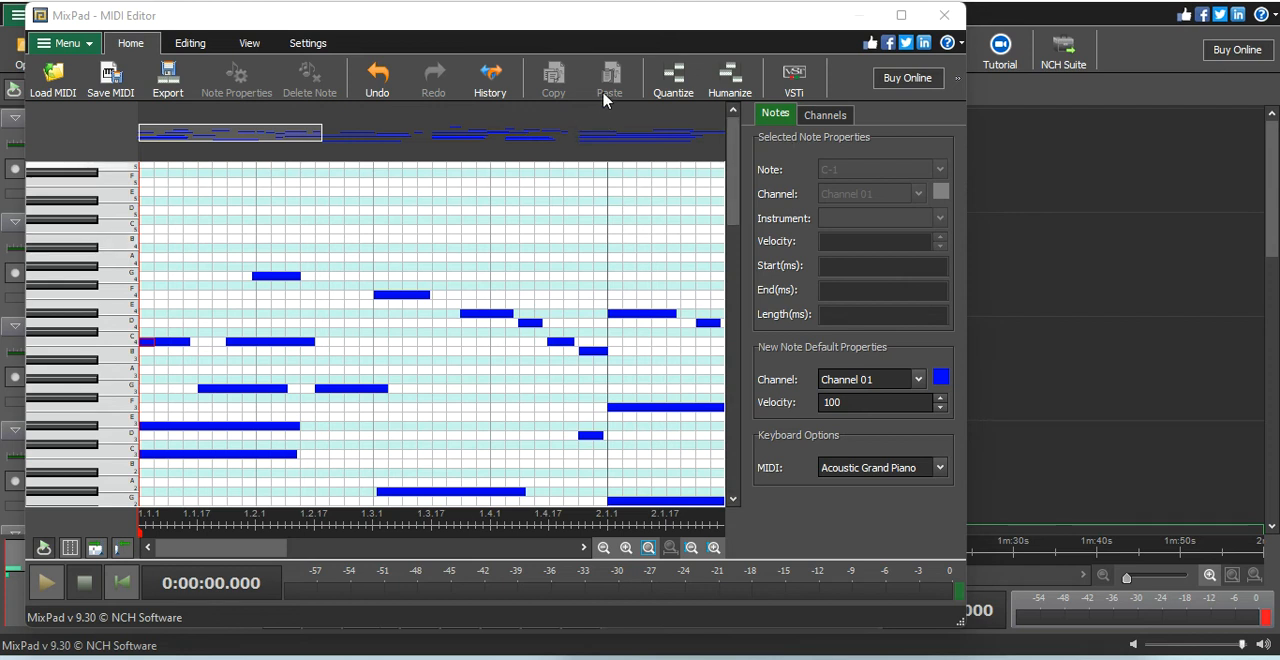
- Set the keyboard instrument to Distortion Guitar and preview the melody with it
{"action": "left_click", "coordinate": [824, 114]}
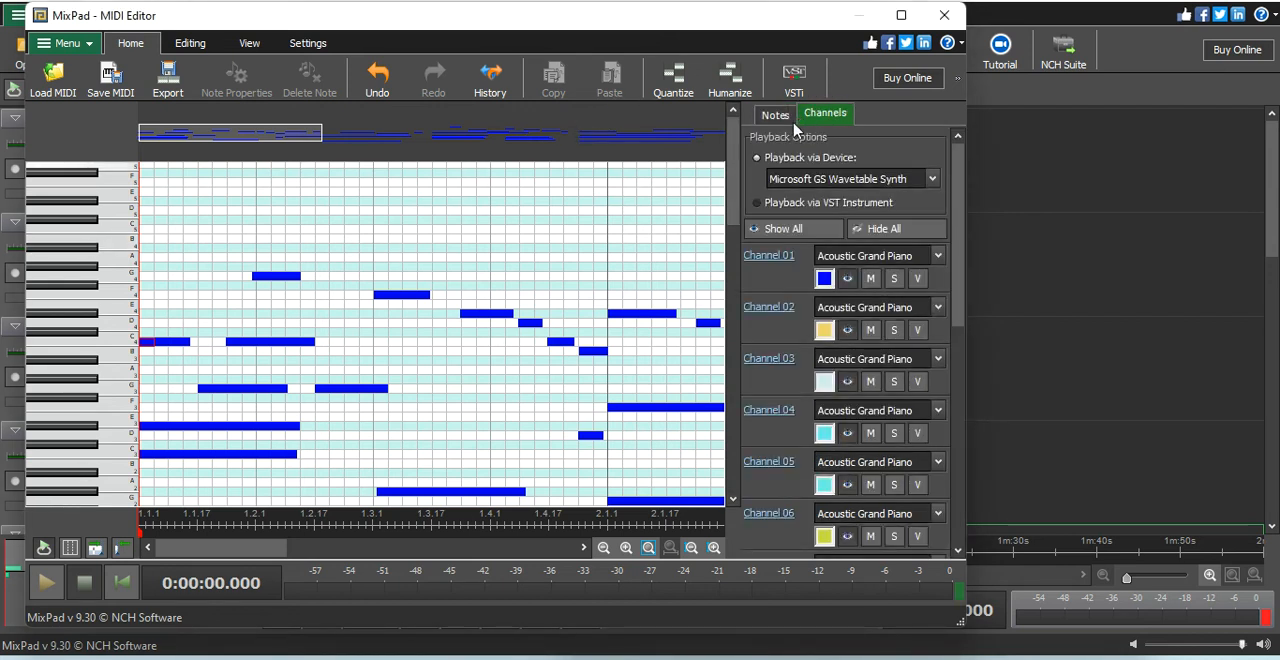
{"action": "left_click", "coordinate": [776, 114]}
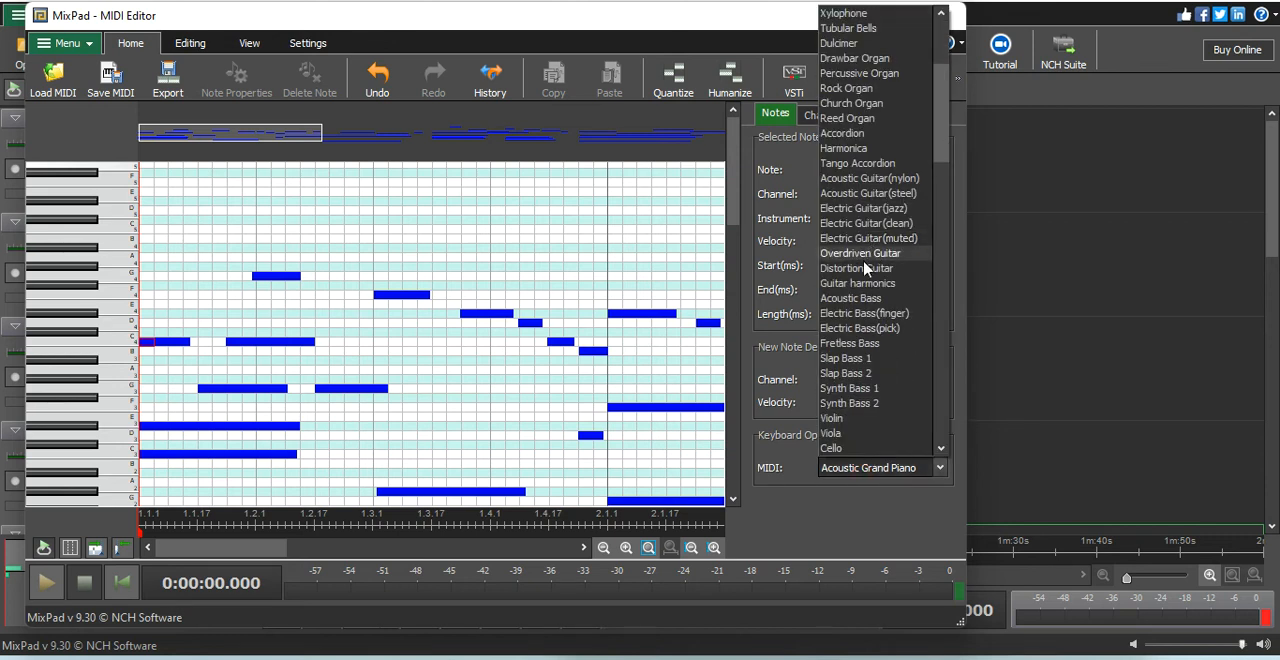
{"action": "left_click", "coordinate": [856, 268]}
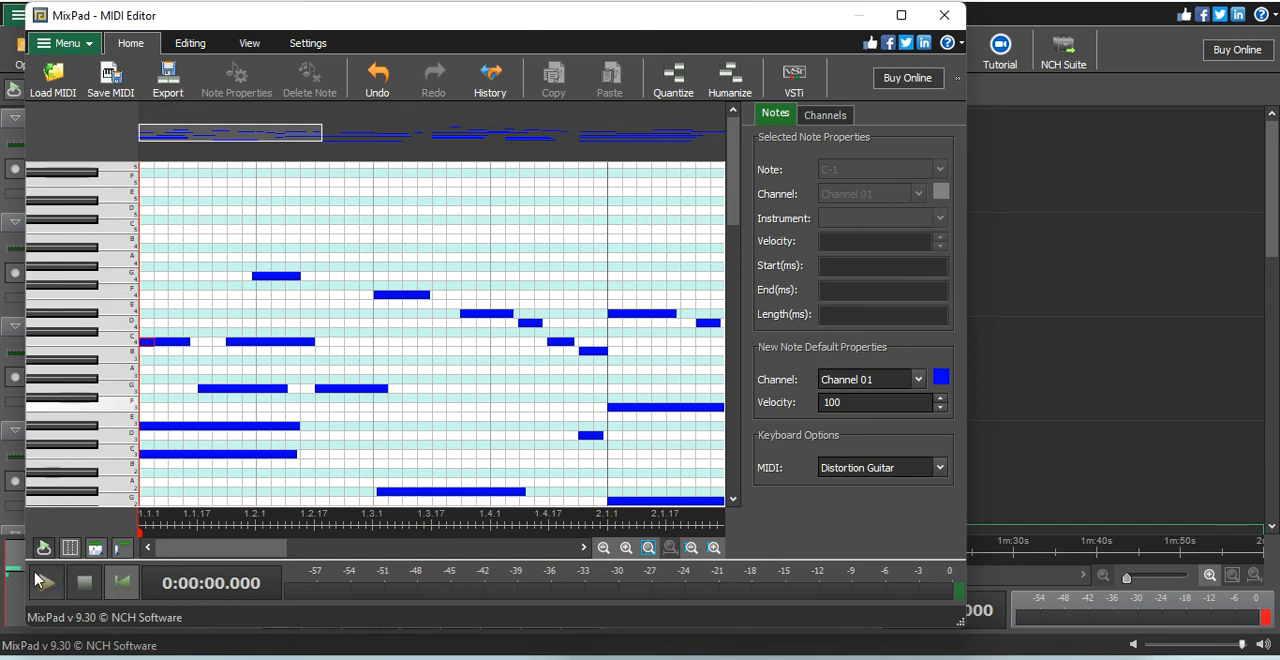
{"action": "left_click", "coordinate": [42, 582]}
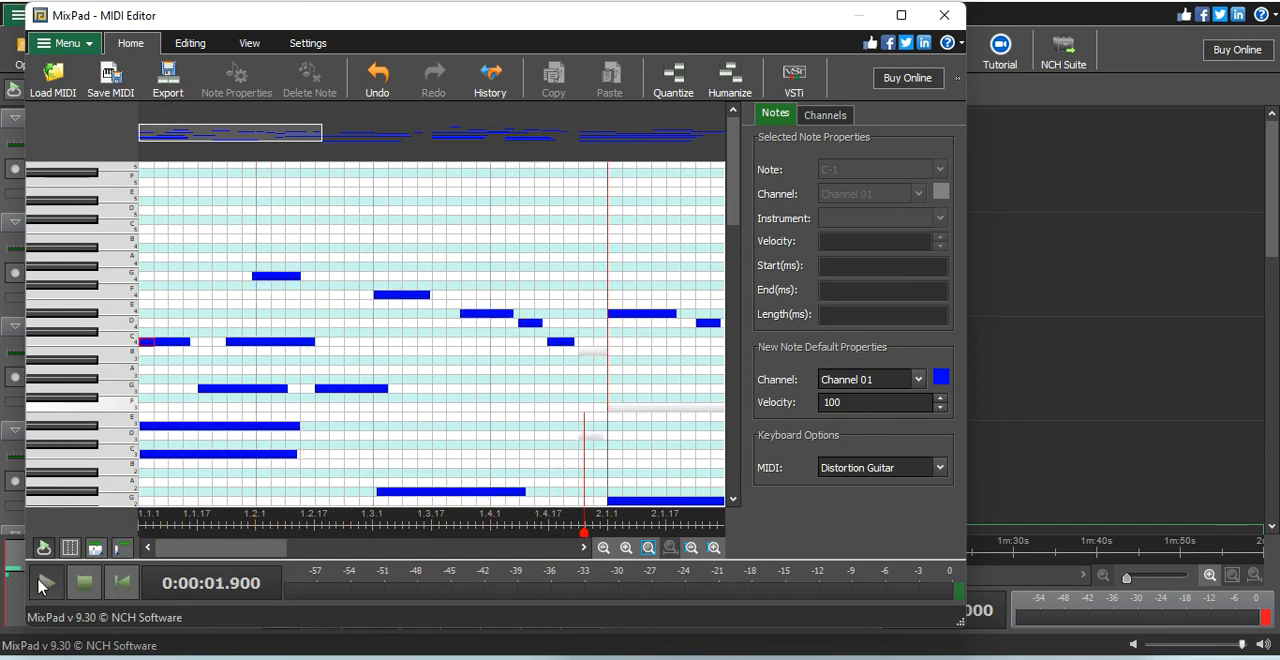
{"action": "left_click", "coordinate": [46, 582]}
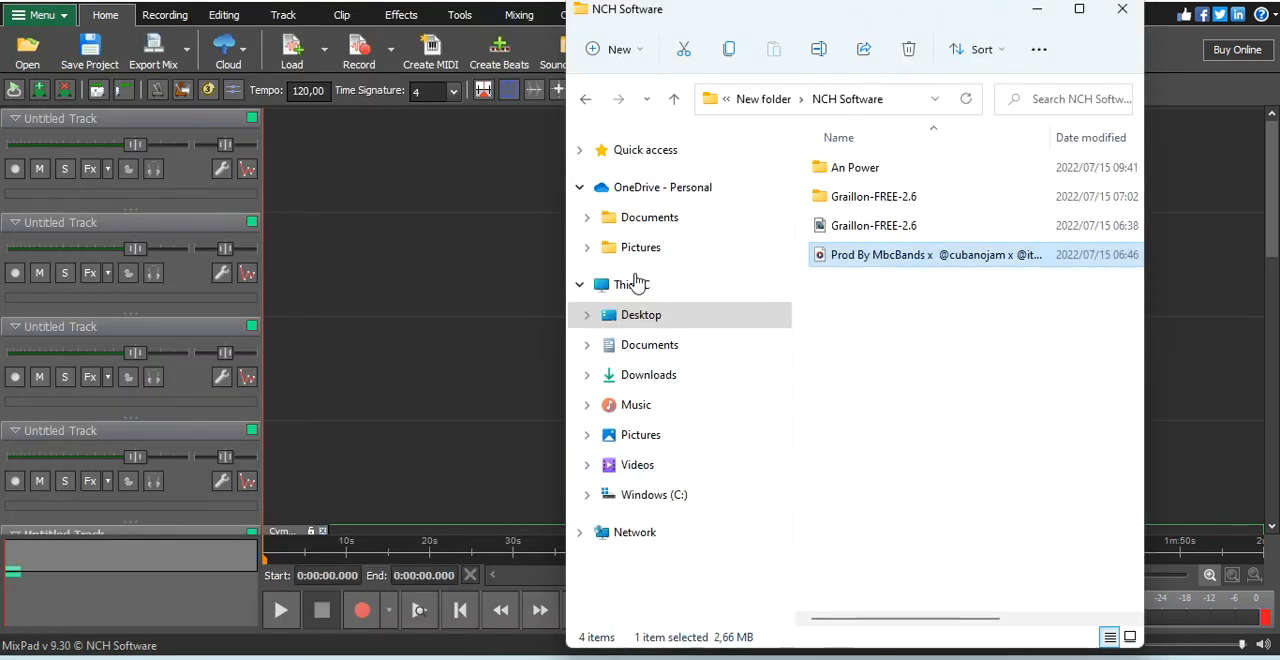
- Browse to Desktop > Roddy Ricch NBA Youngboy VocalbFX and select the exported Fallin g file
{"action": "left_click", "coordinate": [640, 314]}
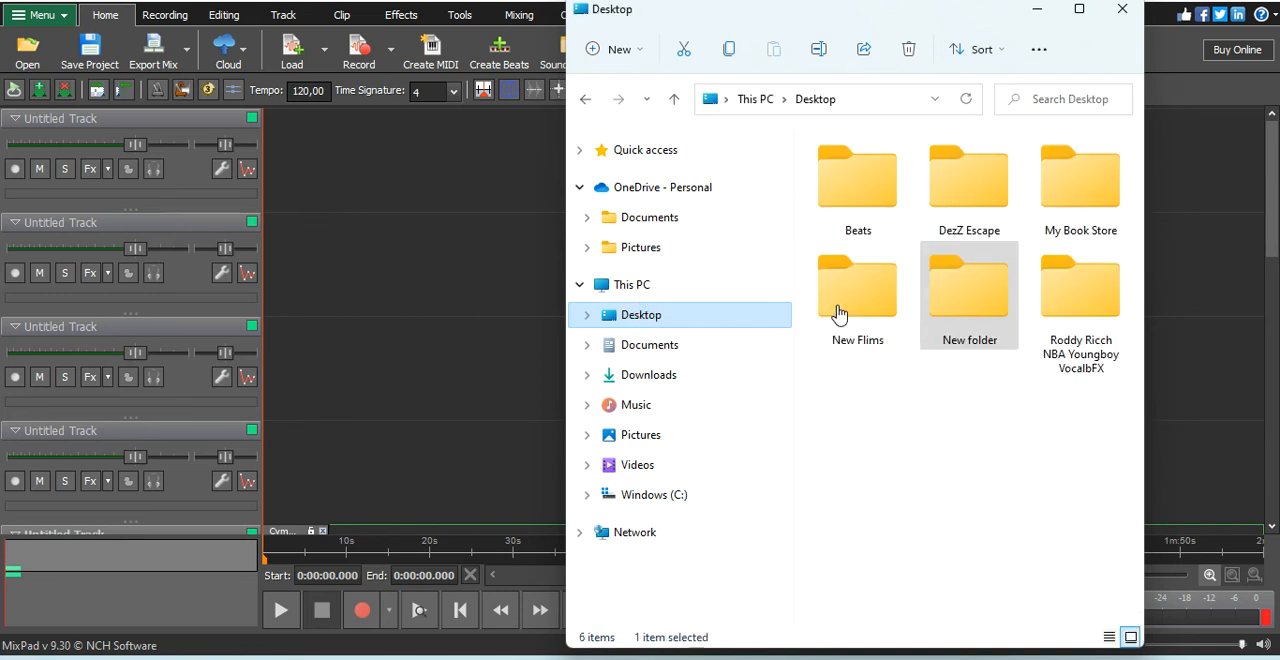
{"action": "left_click", "coordinate": [1080, 284]}
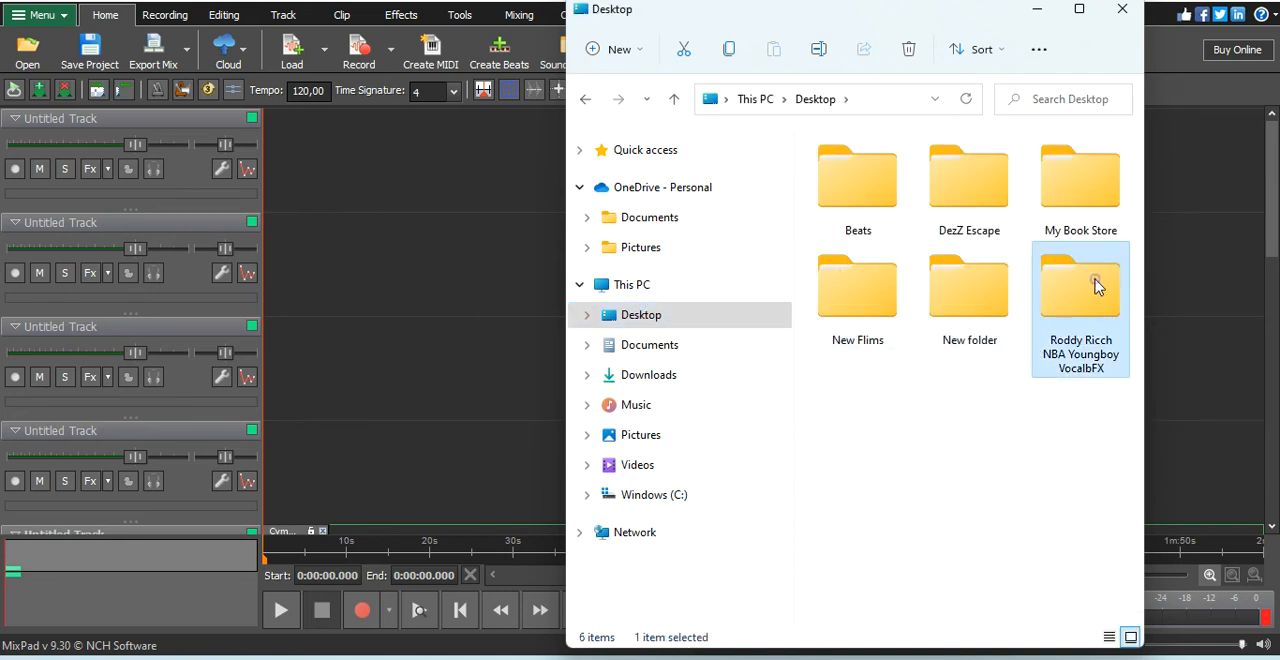
{"action": "double_click", "coordinate": [1080, 284]}
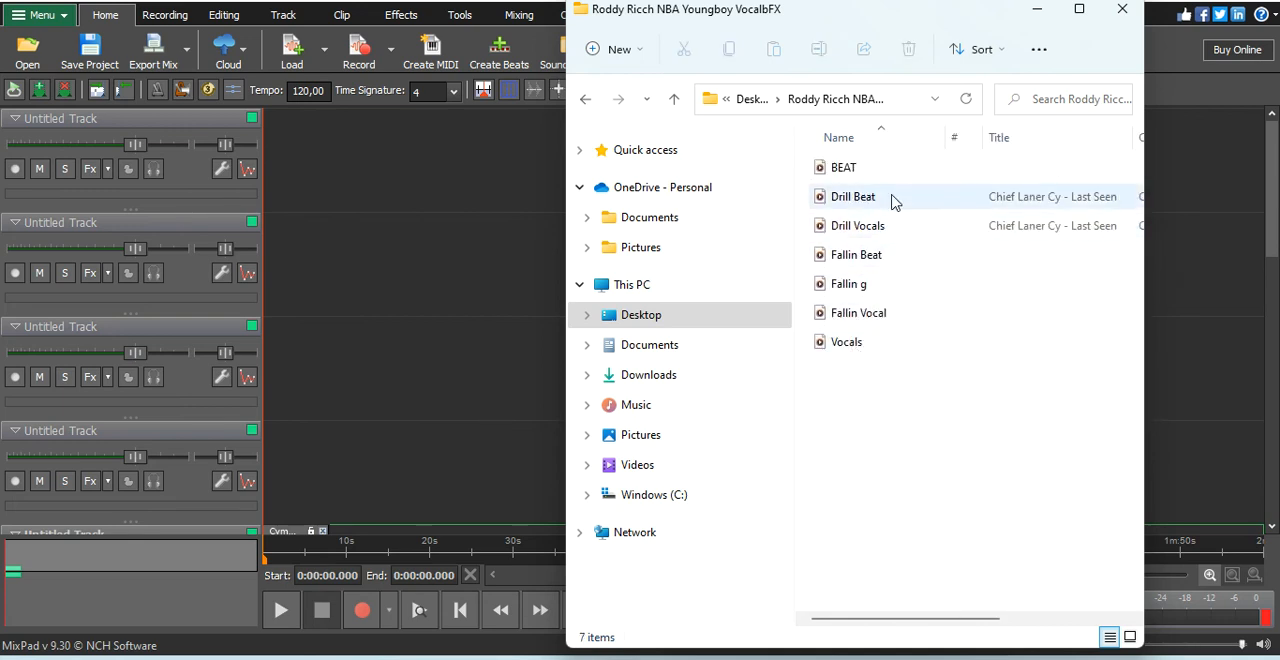
{"action": "left_click", "coordinate": [848, 284]}
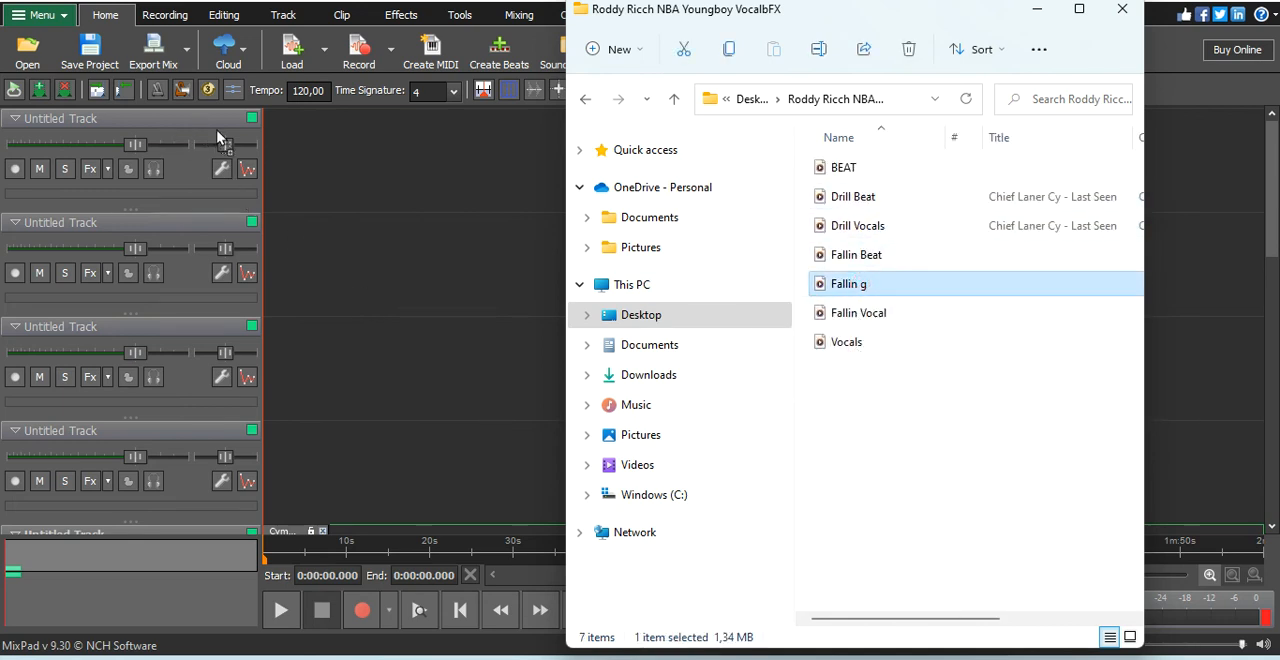
{"action": "mouse_move", "coordinate": [350, 132]}
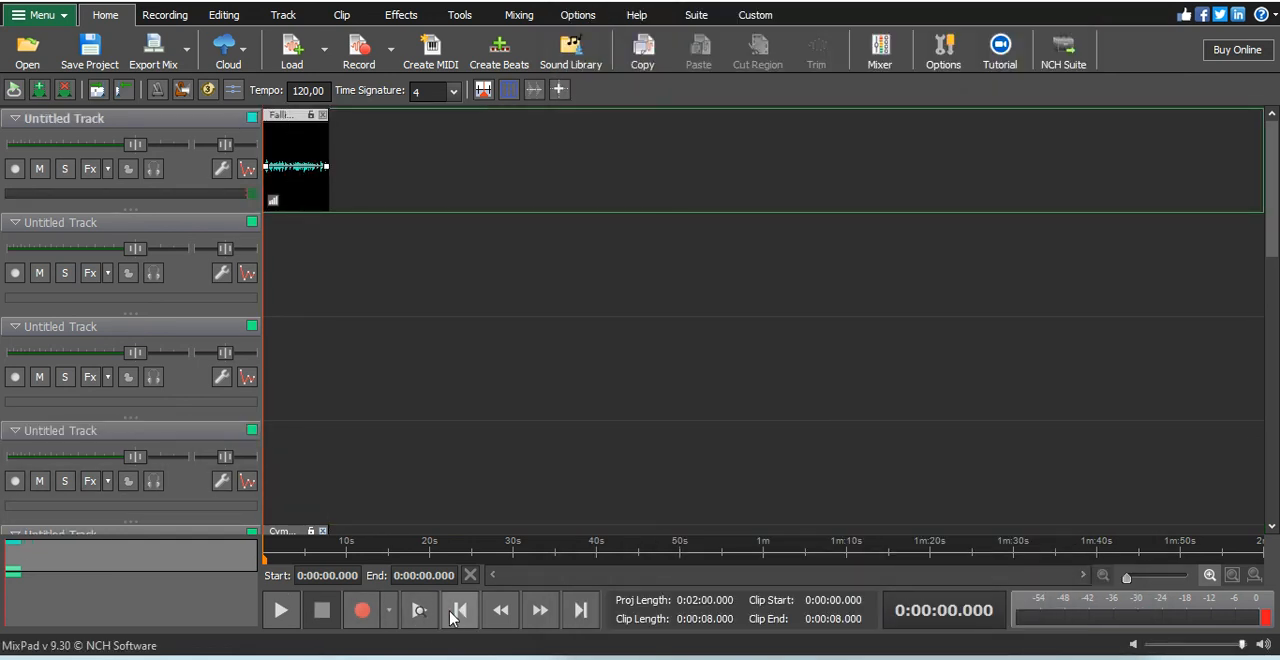
- Play the Fallin g clip on the first track, then pause playback
{"action": "left_click", "coordinate": [280, 610]}
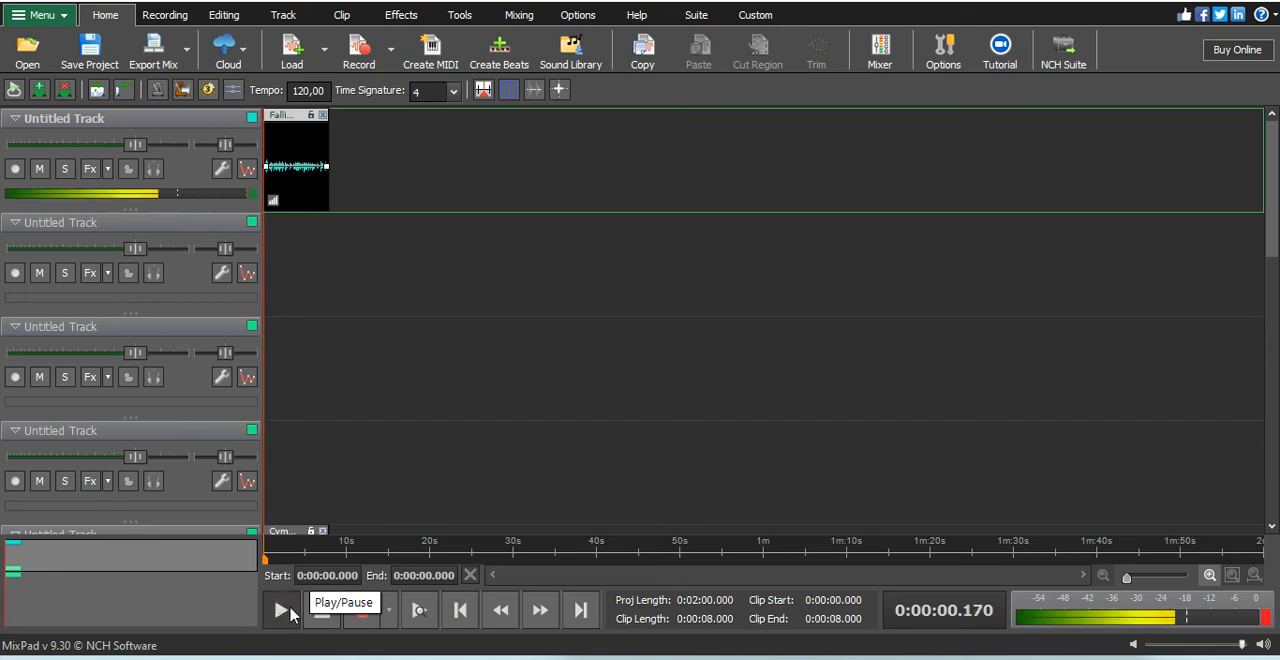
{"action": "left_click", "coordinate": [280, 610]}
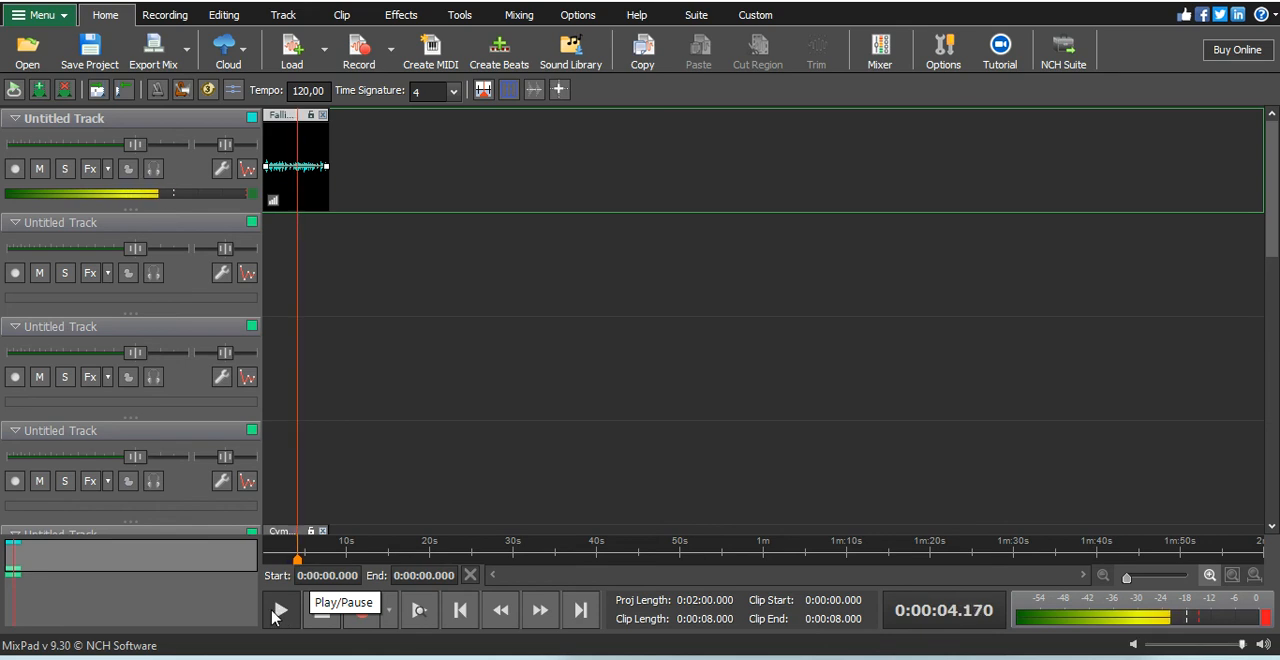
{"action": "left_click", "coordinate": [280, 610]}
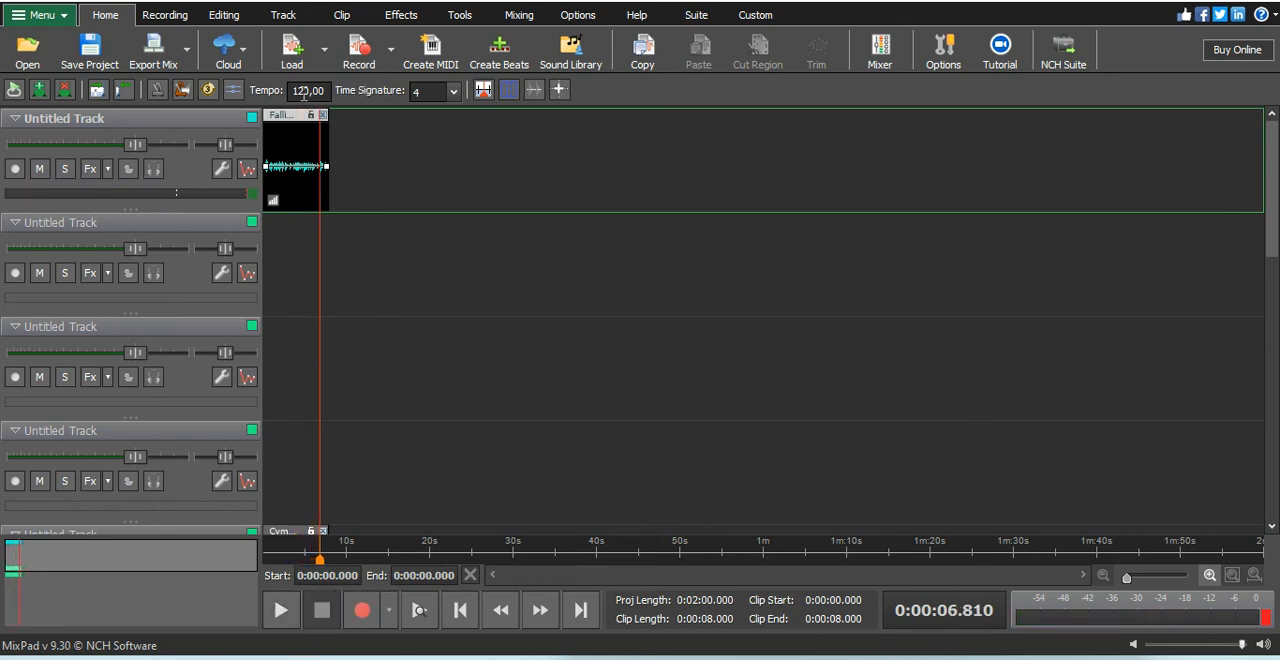
- Change the project tempo from 120.00 to 50.00 beats per minute
{"action": "right_click", "coordinate": [308, 90]}
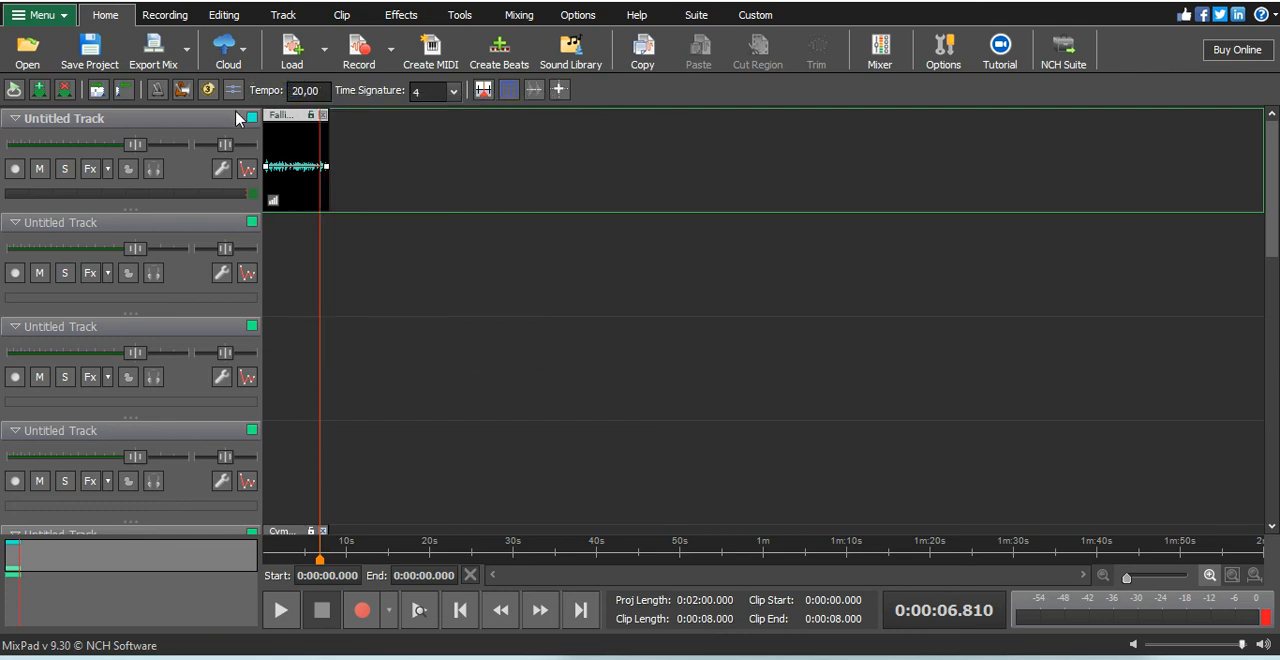
{"action": "left_click", "coordinate": [308, 90]}
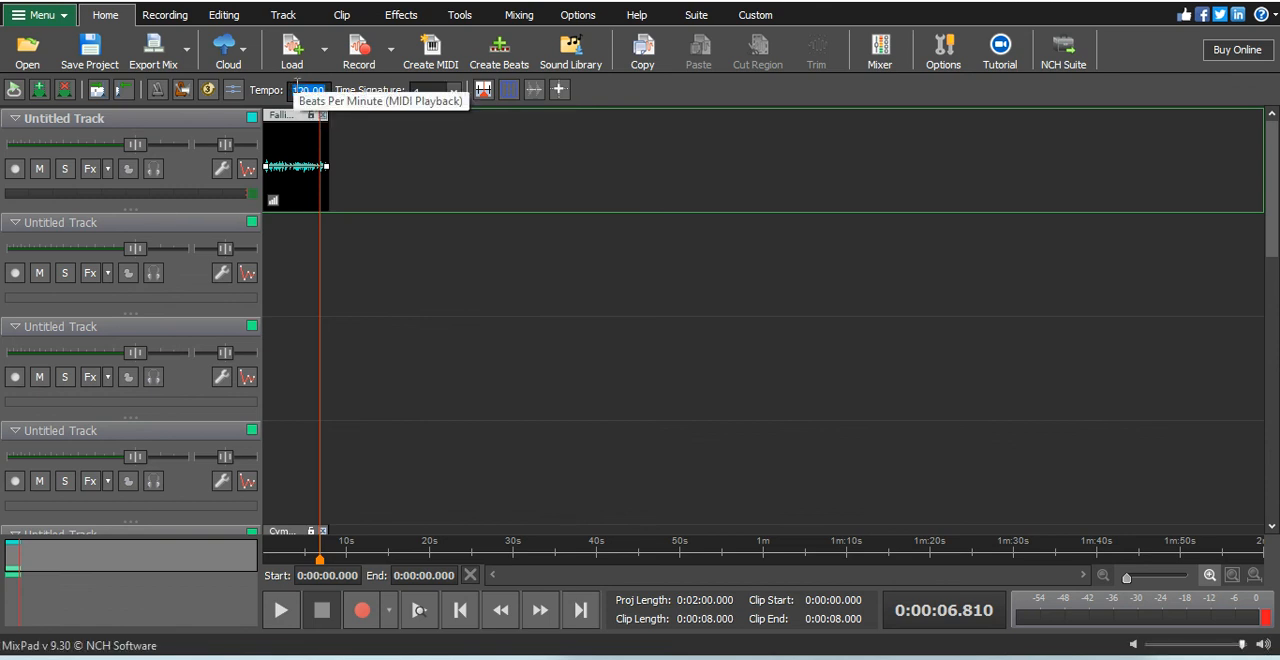
{"action": "type", "text": "50.00"}
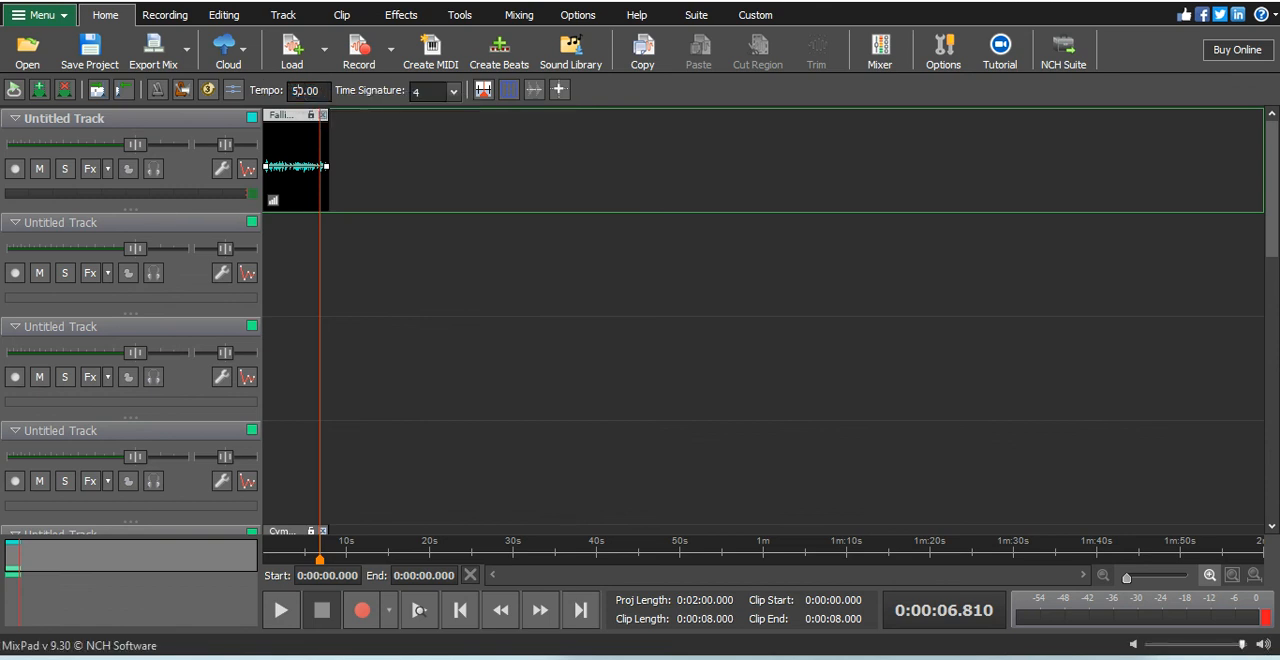
{"action": "left_click", "coordinate": [284, 14]}
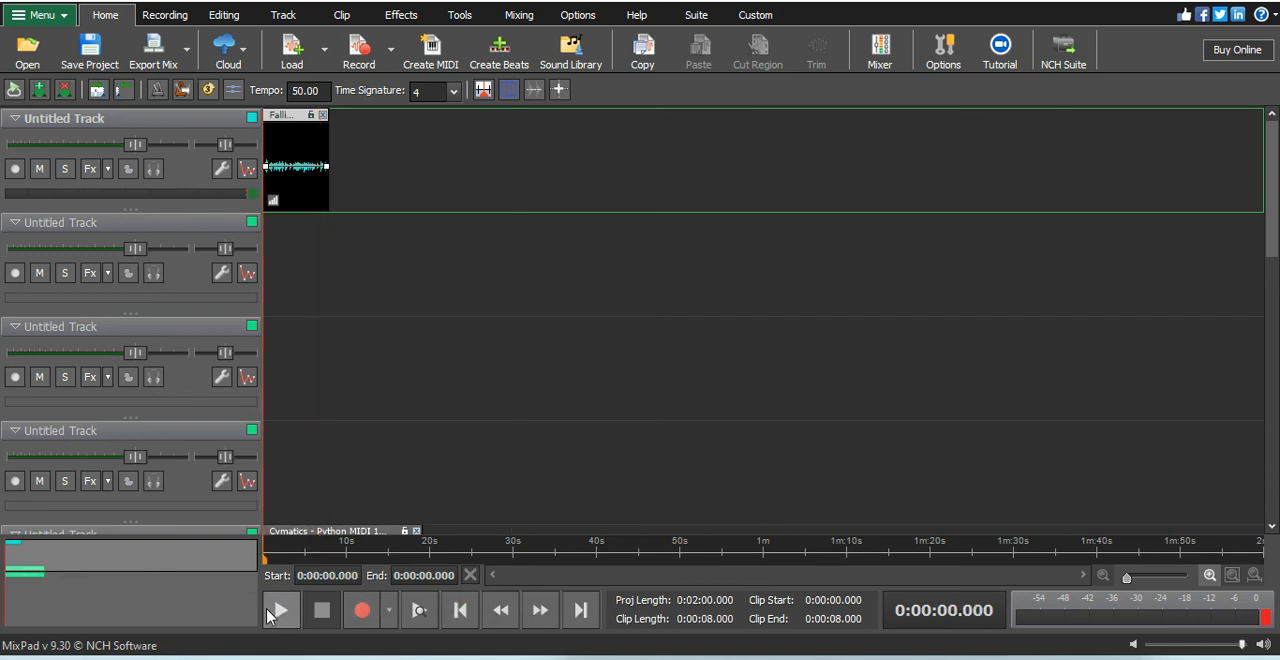
{"action": "left_click", "coordinate": [280, 610]}
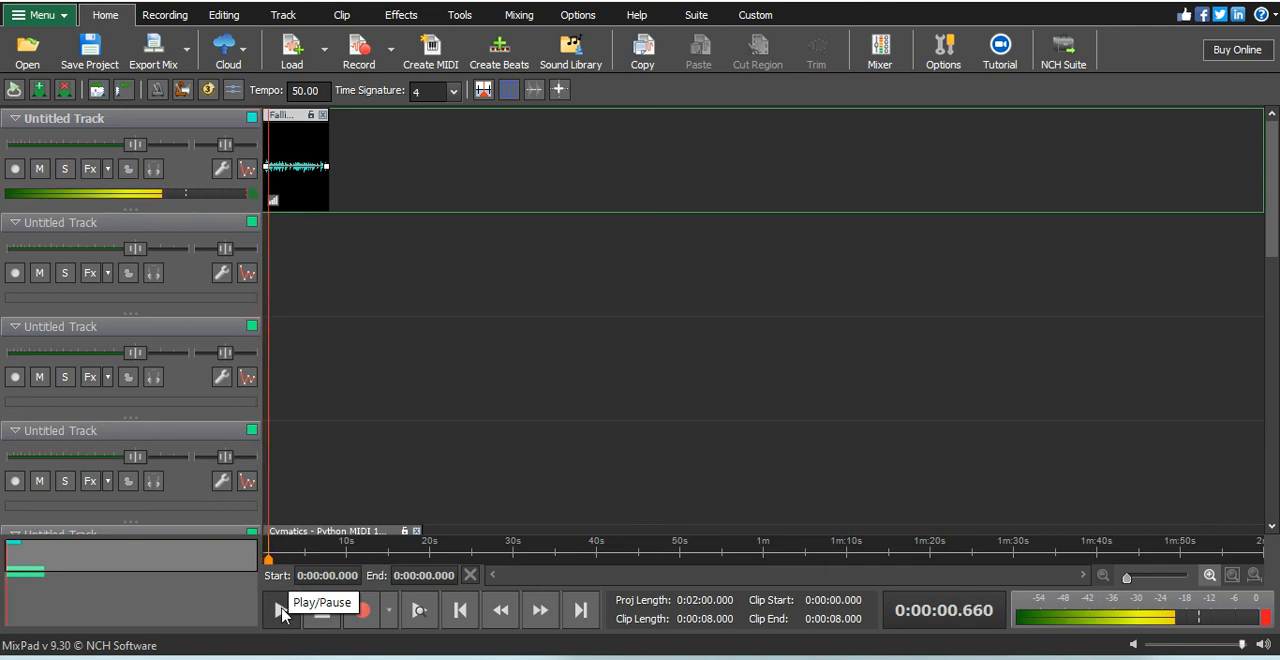
{"action": "left_click", "coordinate": [278, 610]}
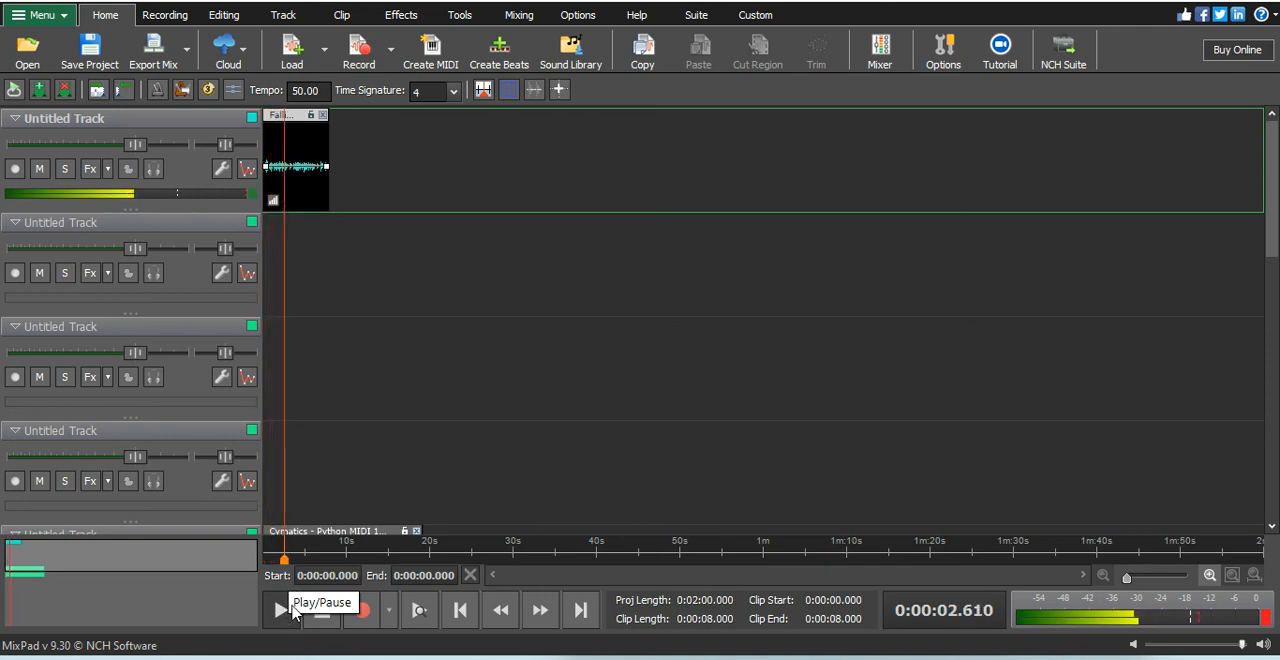
{"action": "left_click", "coordinate": [280, 610]}
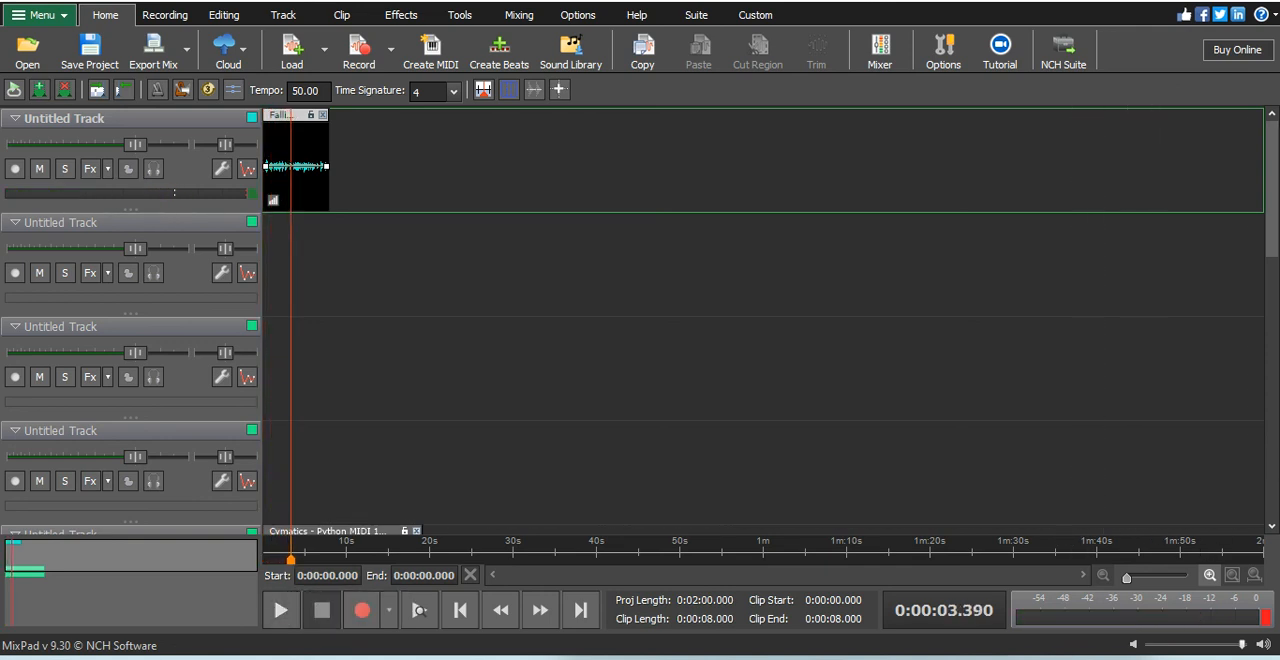